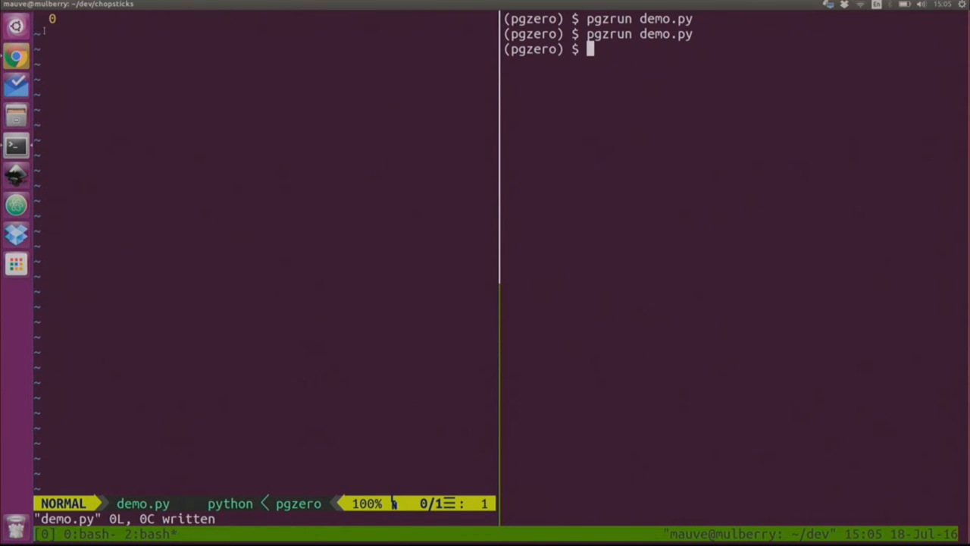
mouse_move(782, 255)
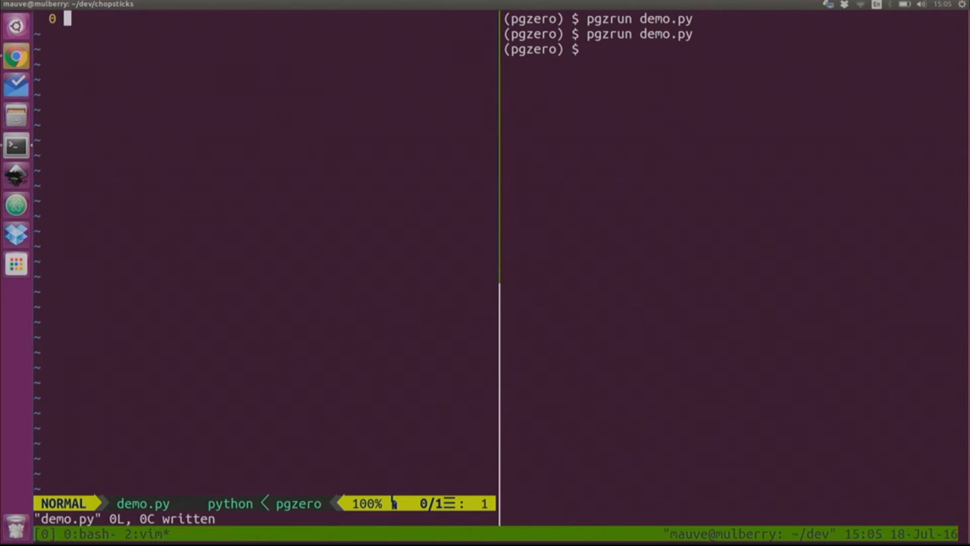
Write a draw() function whose body is screen.fill('blue')
text(def draw():)
text(scr)
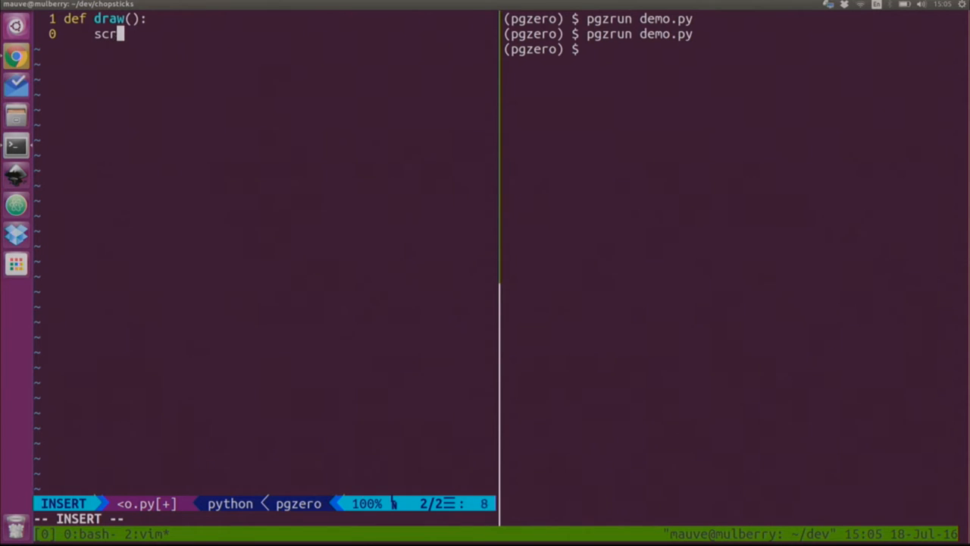
text(een.fill('blue)
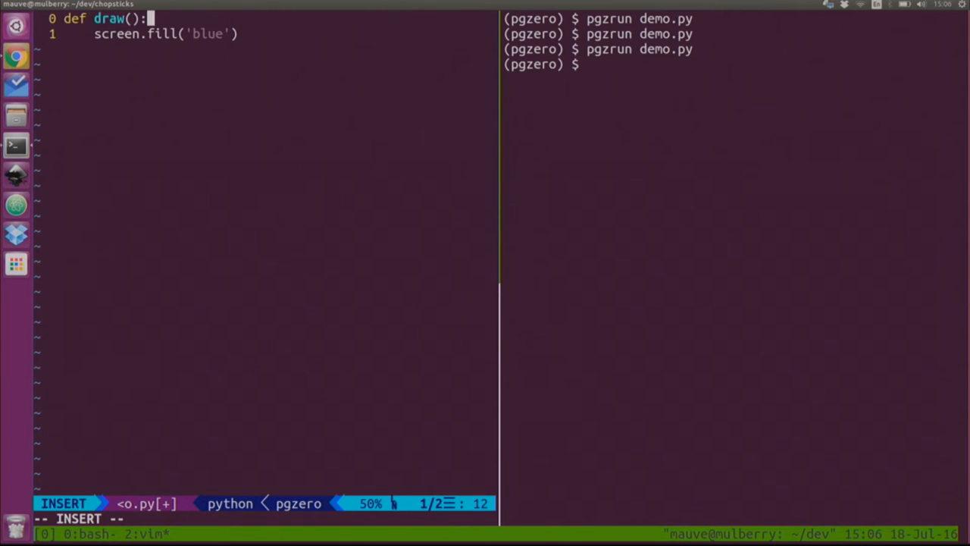
Define mouth = Actor('mouth', midbottom=...) above the draw function
key(Enter)
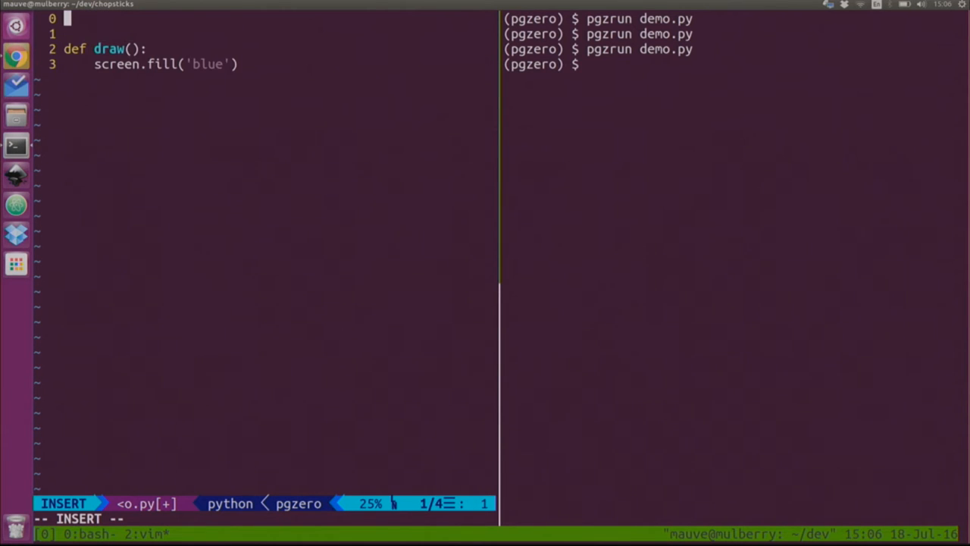
text(mo)
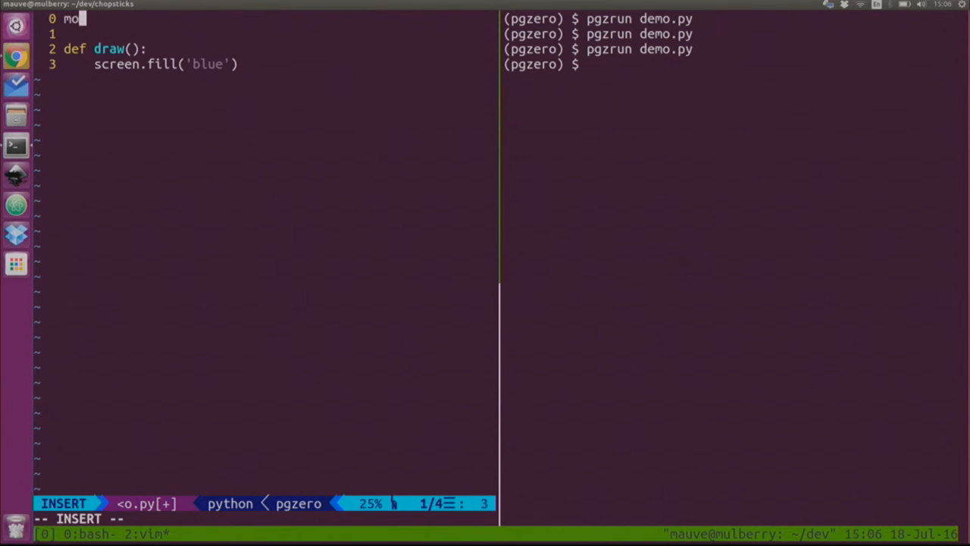
text(uth = Actor)
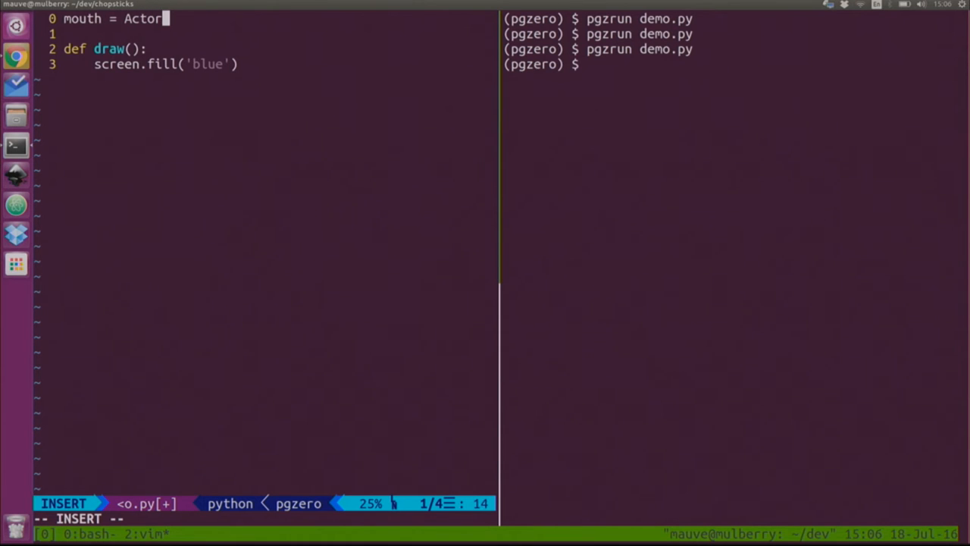
text(('mouth')
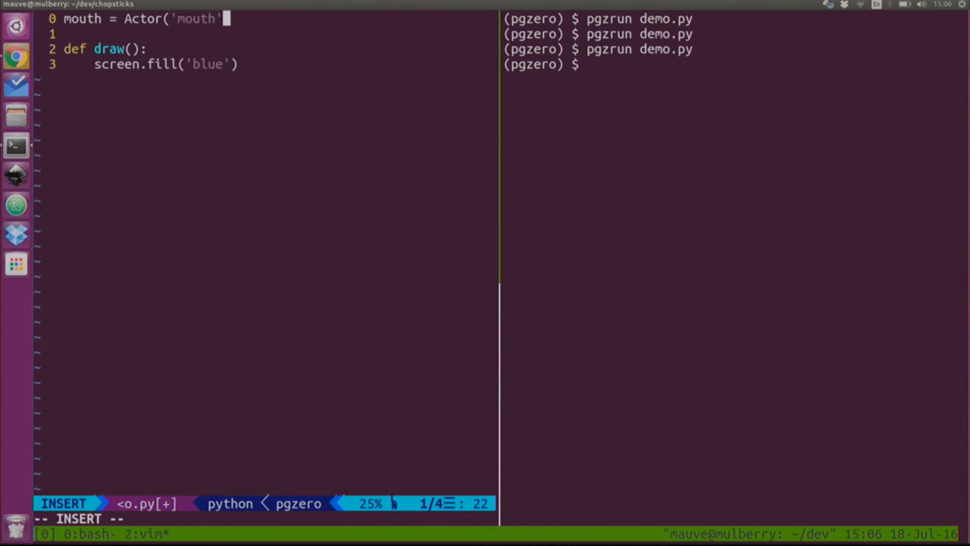
text(, midbot)
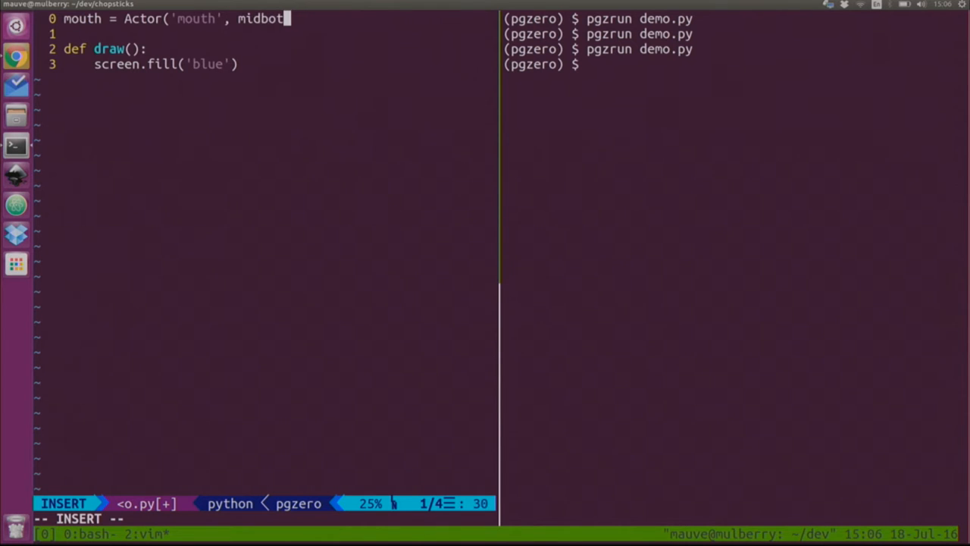
text(tom=()
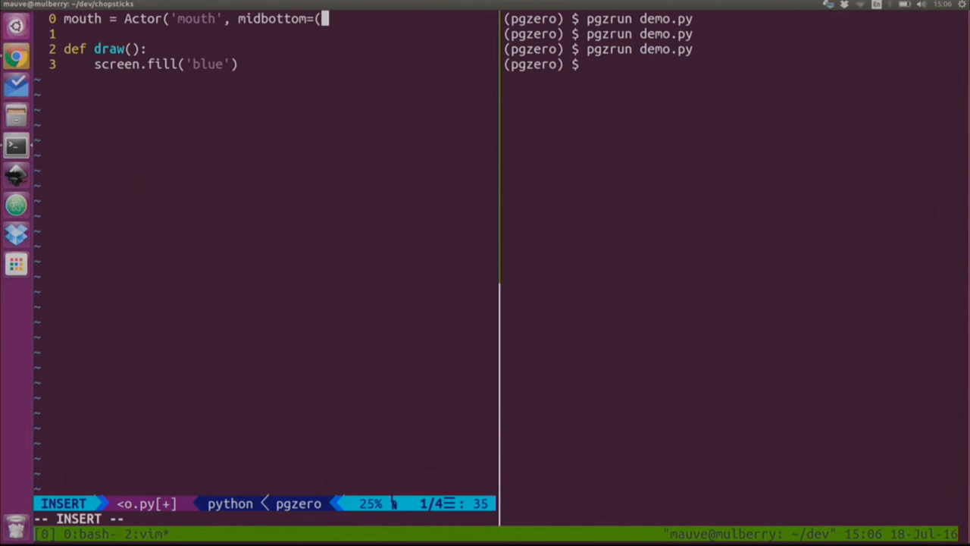
text(0)
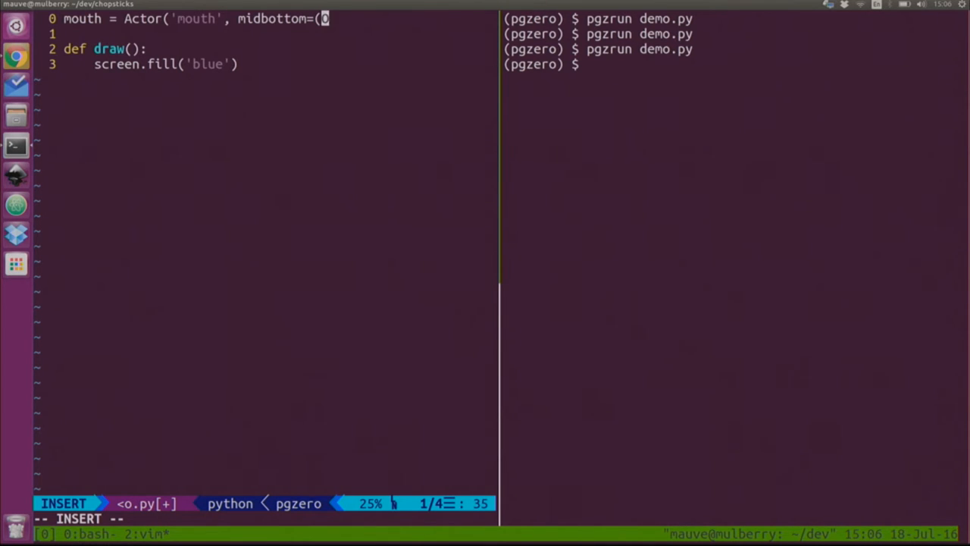
text(WIDTH = 800)
text(HEIGHT = 600)
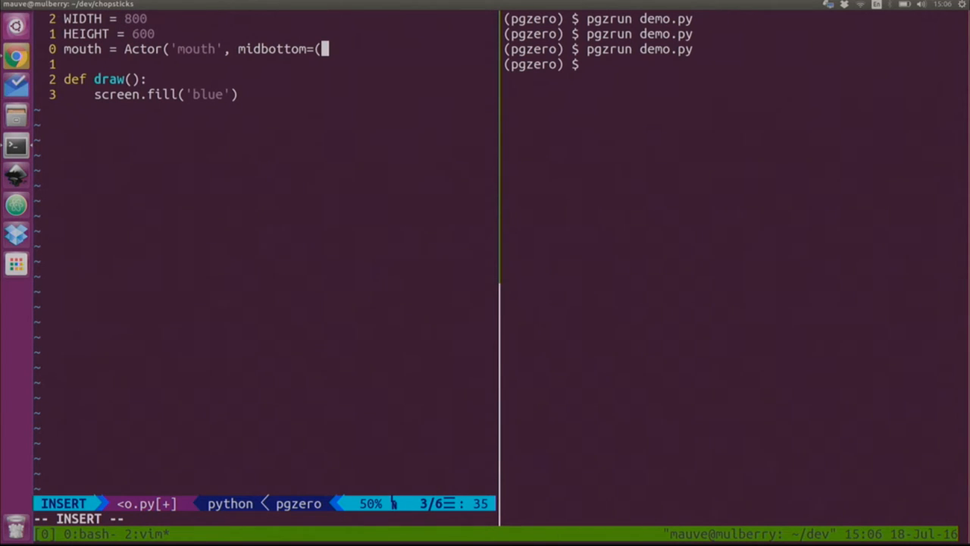
Place the mouth at (WIDTH // 2, HEIGHT) and call mouth.draw() inside draw()
text(WIDTH // 2)
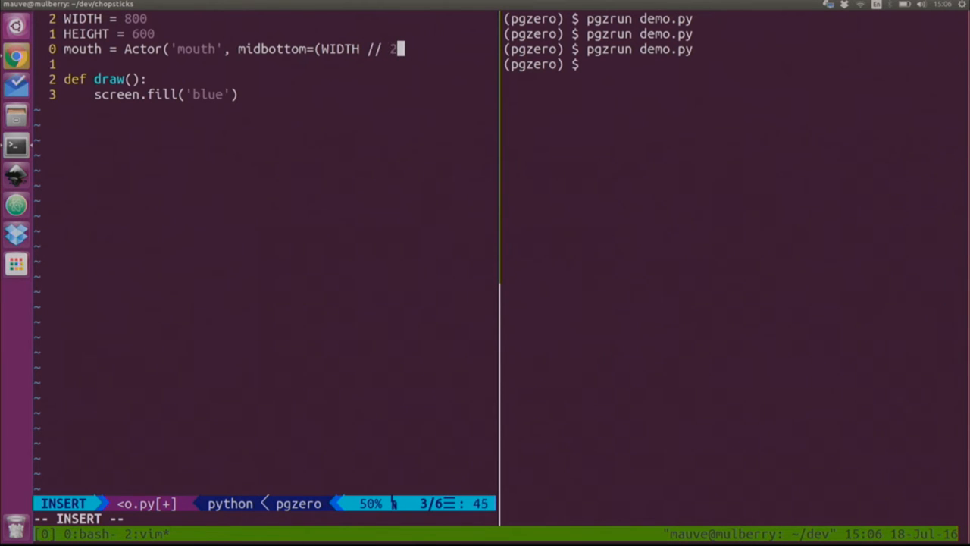
text(, HE)
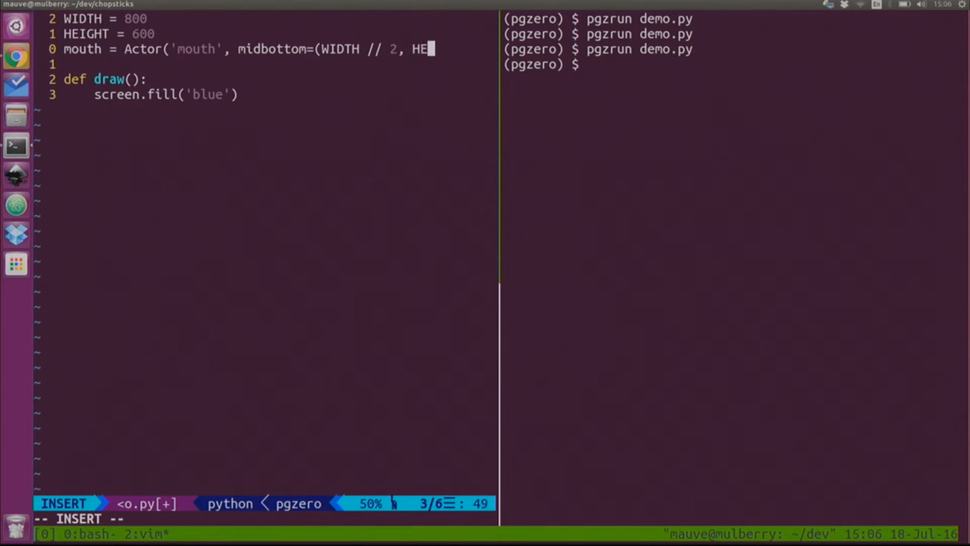
text(IGHT)))
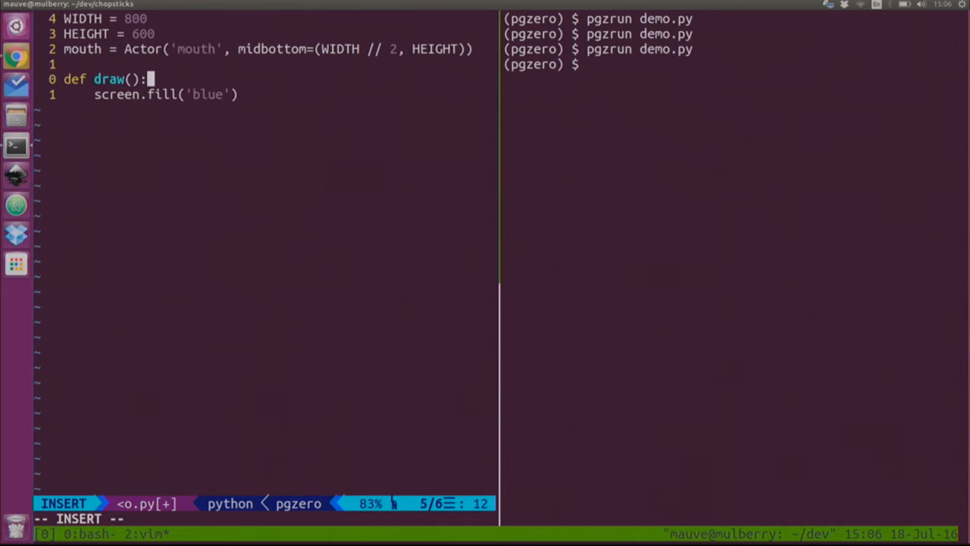
text(mouth.d)
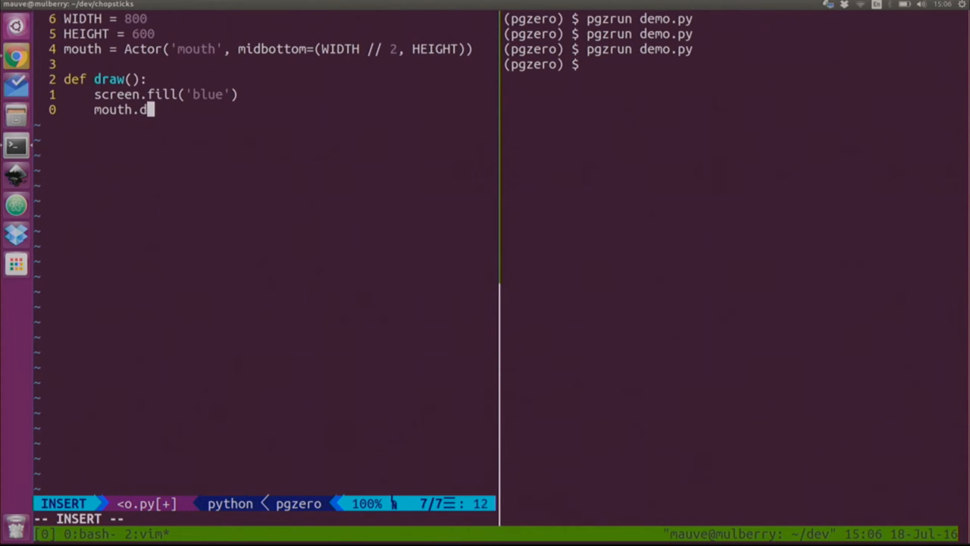
text(raw())
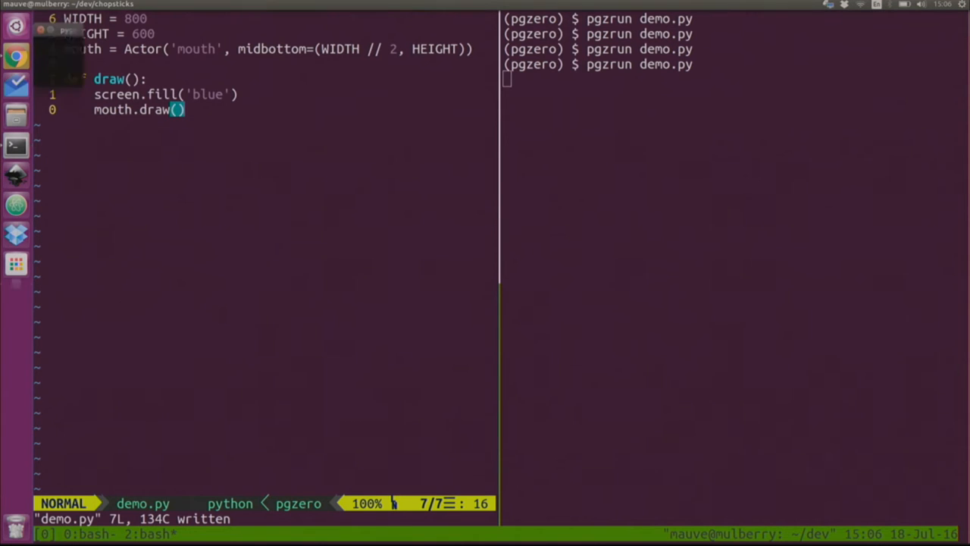
In the shell pane run tree and ls images to see mouth.png and pintxo.png
key(Return)
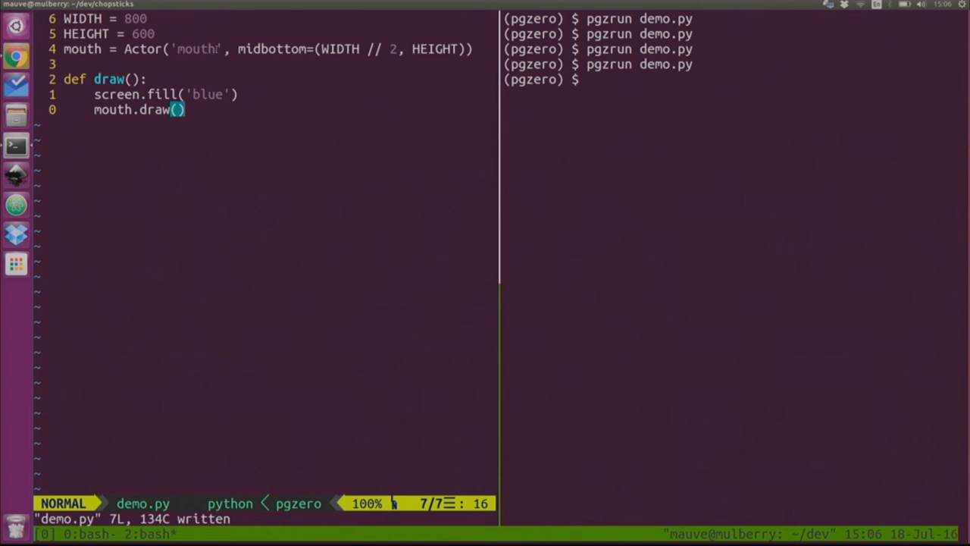
text(tree)
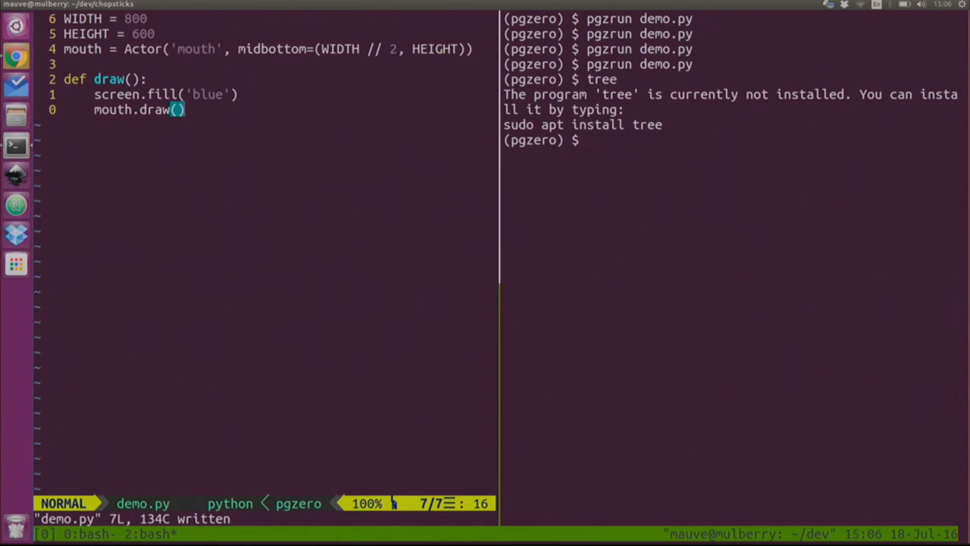
text(ls images)
text(pint)
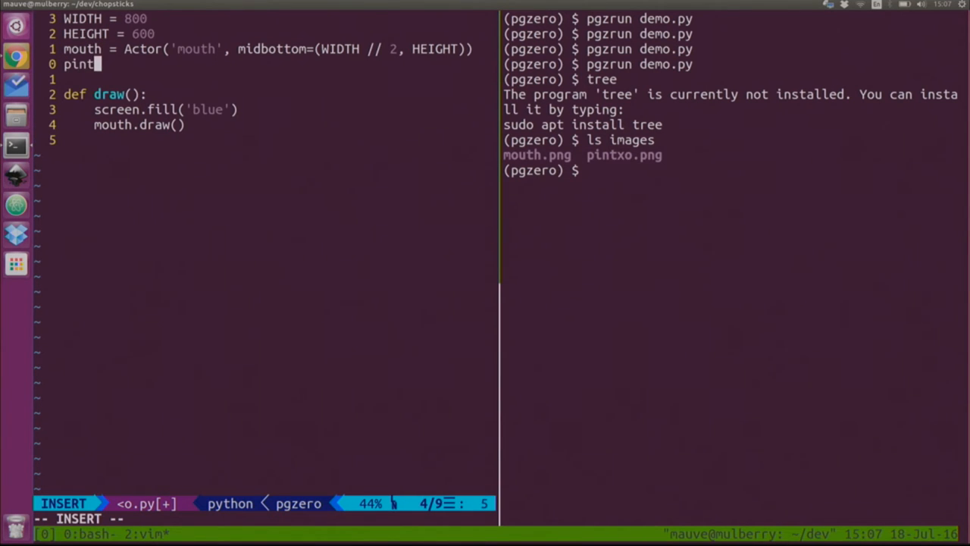
Define pintxo = Actor('pintxo') and call pintxo.draw() inside draw()
text(xo =)
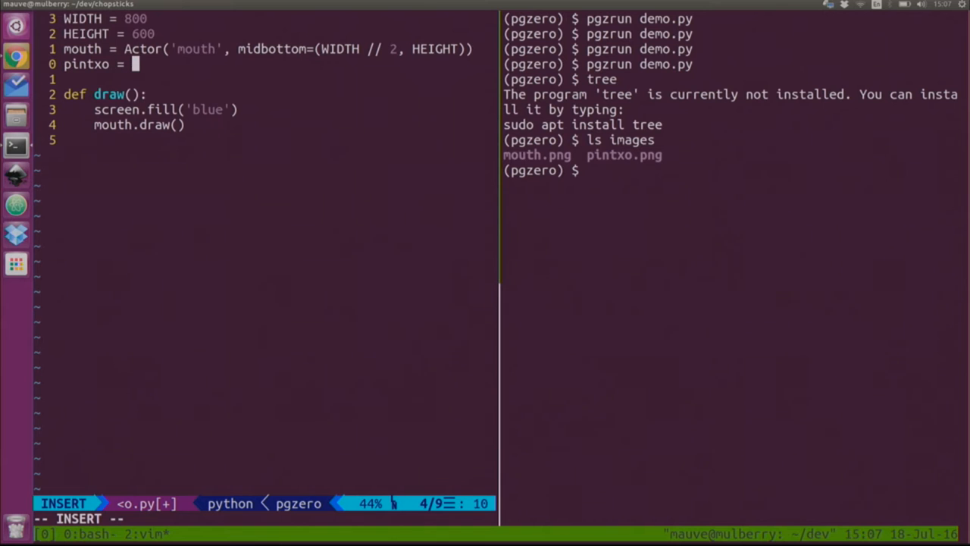
text(Actor()
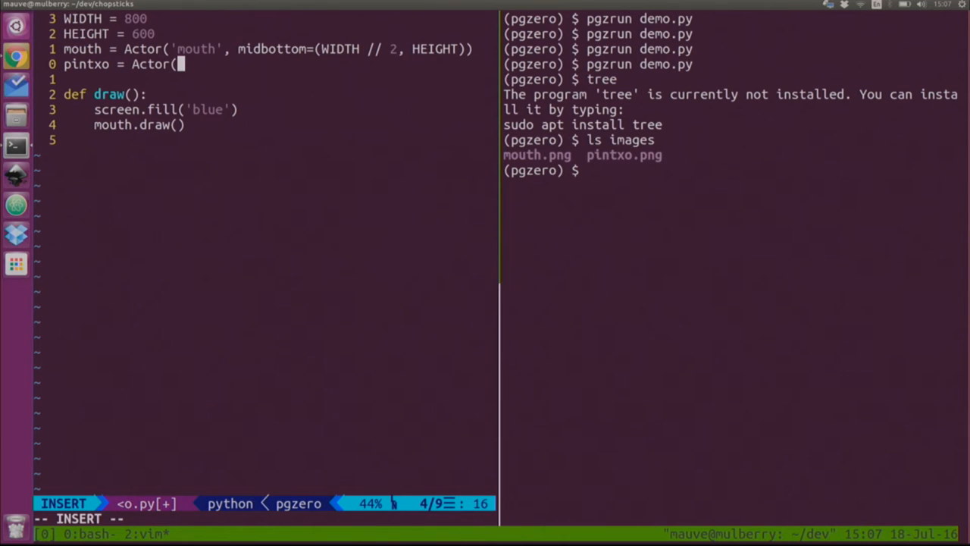
text('p)
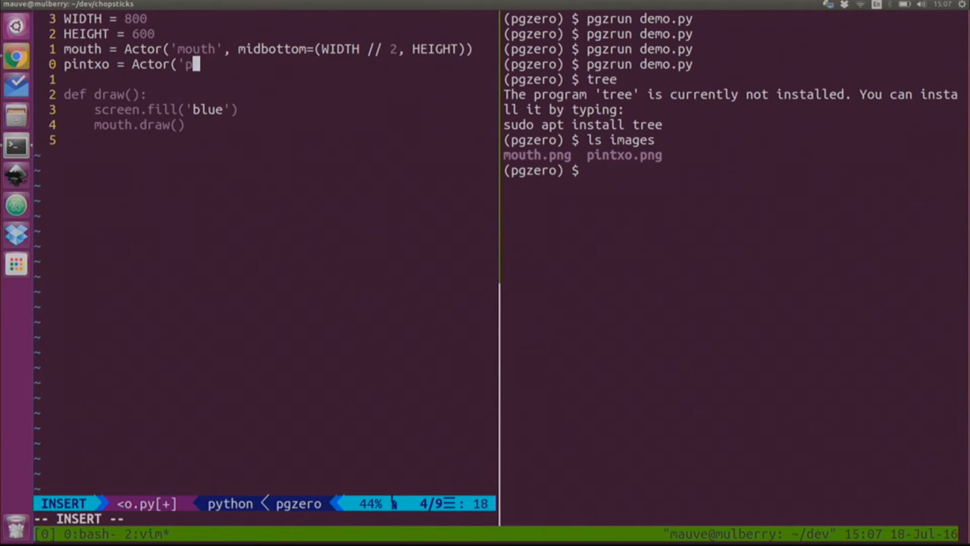
text(intxo'))
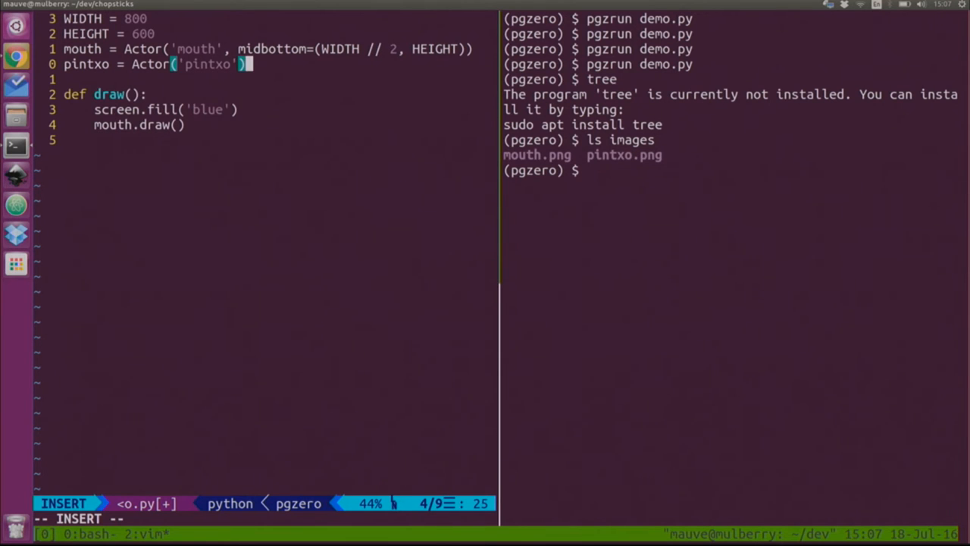
text(pin)
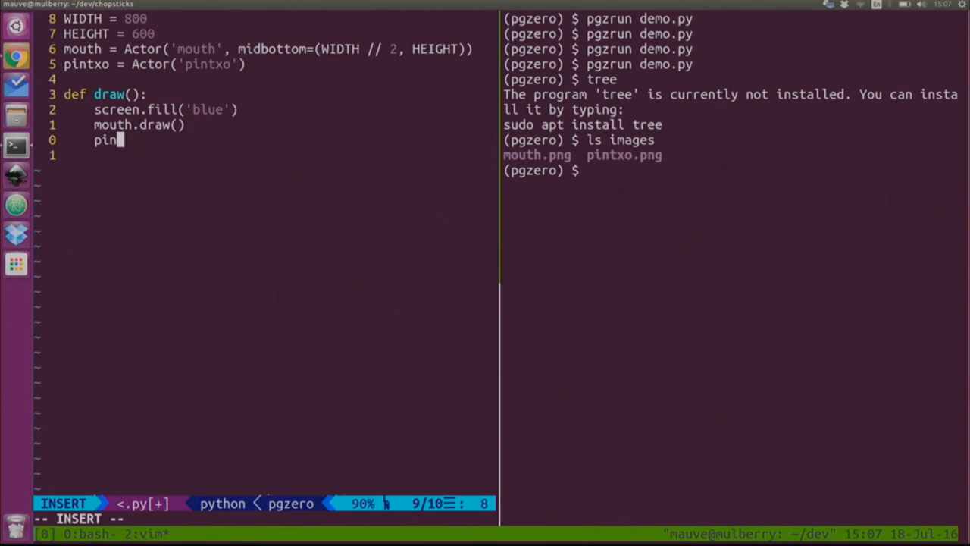
text(txo.draw())
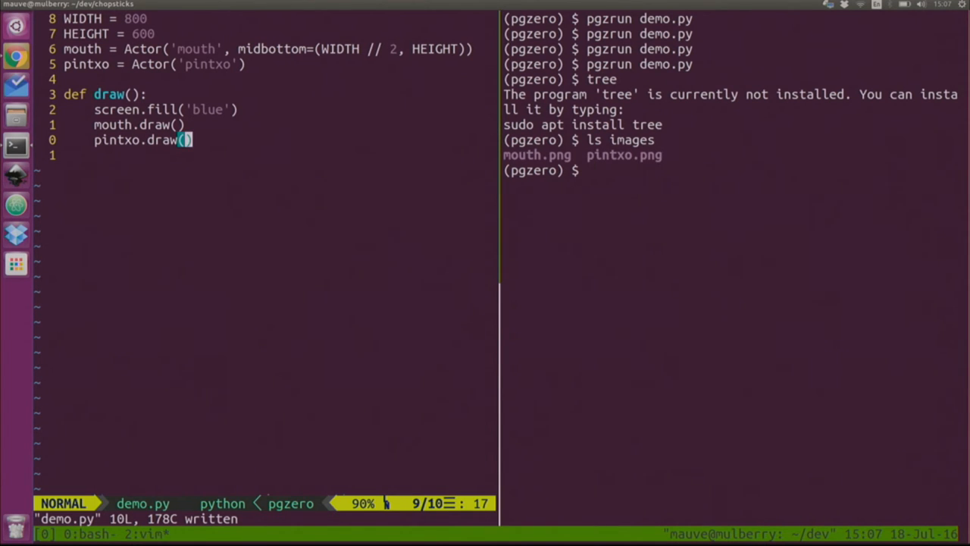
Cancel an accidental block selection and run tree in the shell pane
key(ctrl+v)
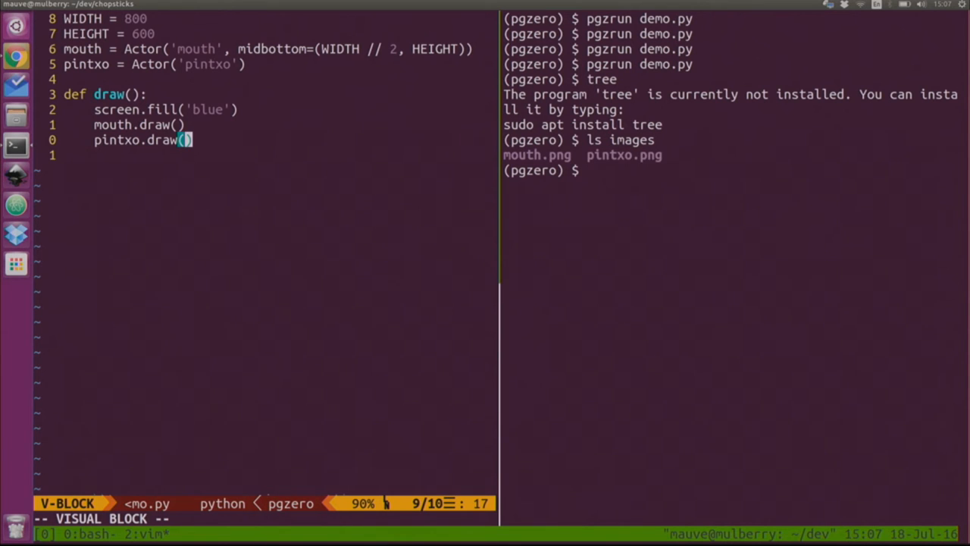
key(Escape)
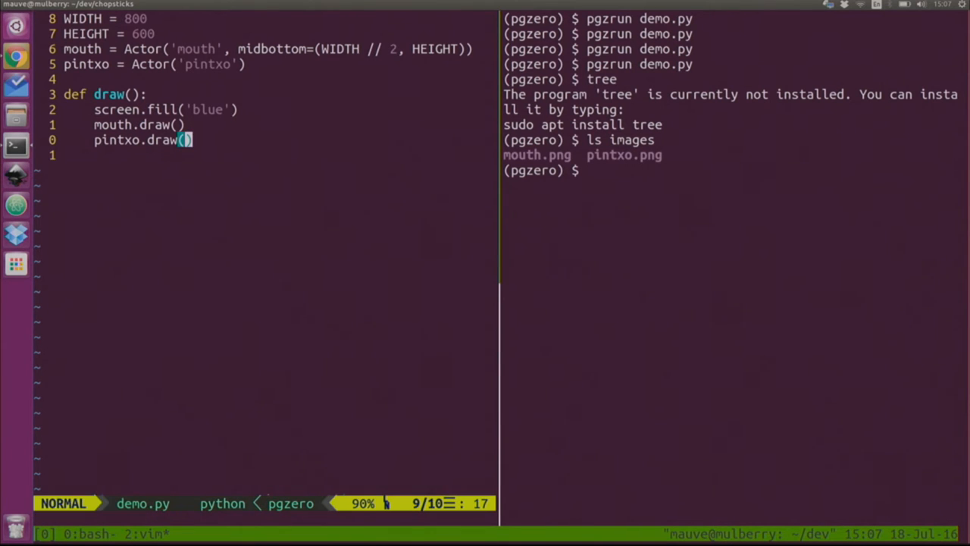
text(tree)
text(def)
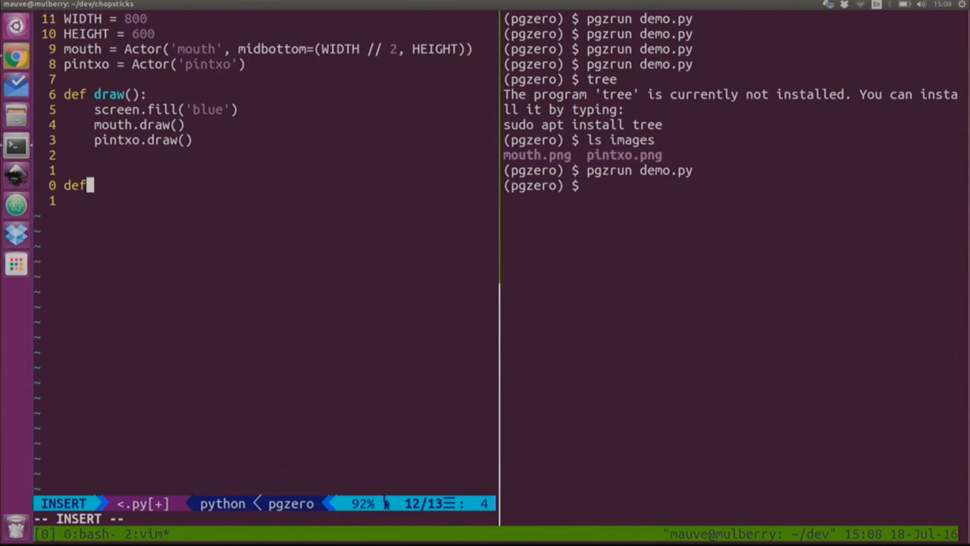
Write def update(): with pintxo.y += 5 and run the game to test it
text(update(*)
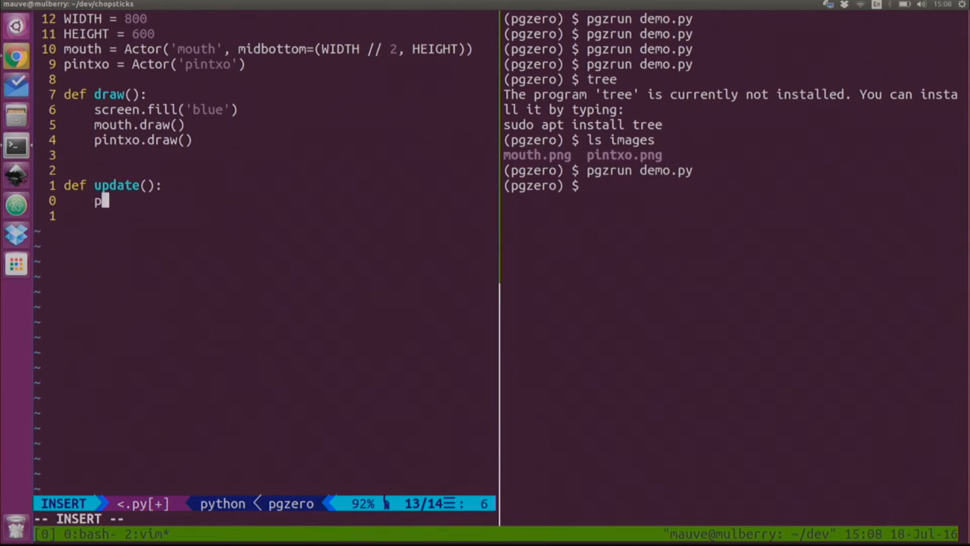
text(intxo.)
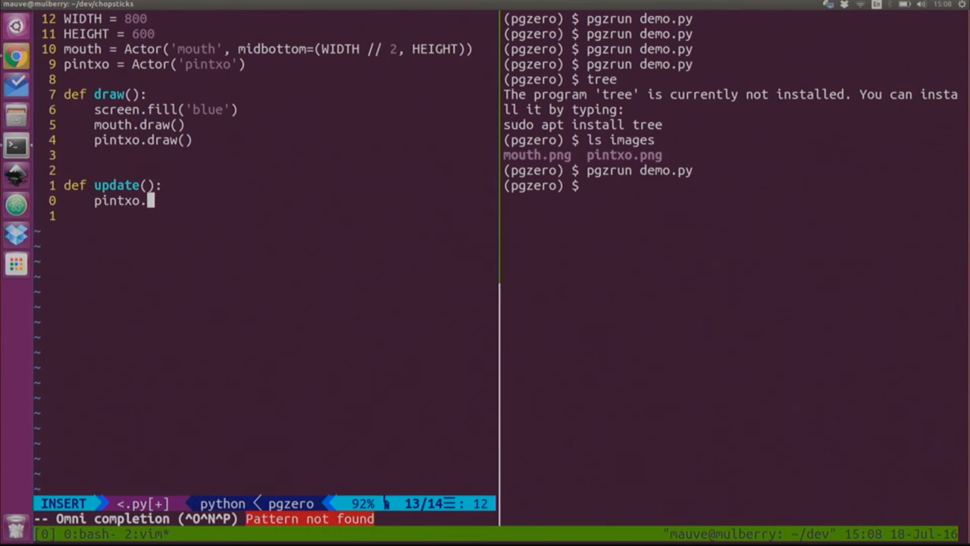
text(y += 5)
click(731, 186)
text(pgzrun demo.py)
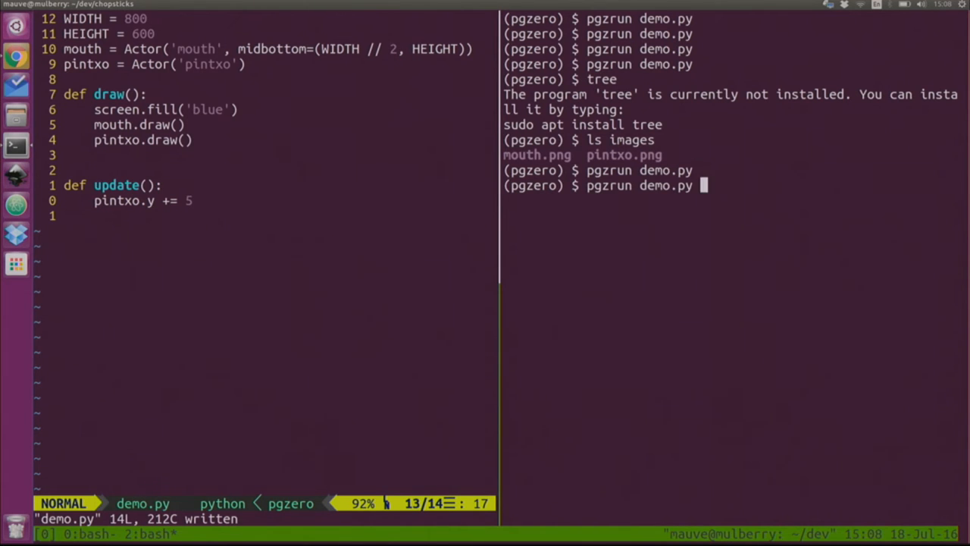
key(Return)
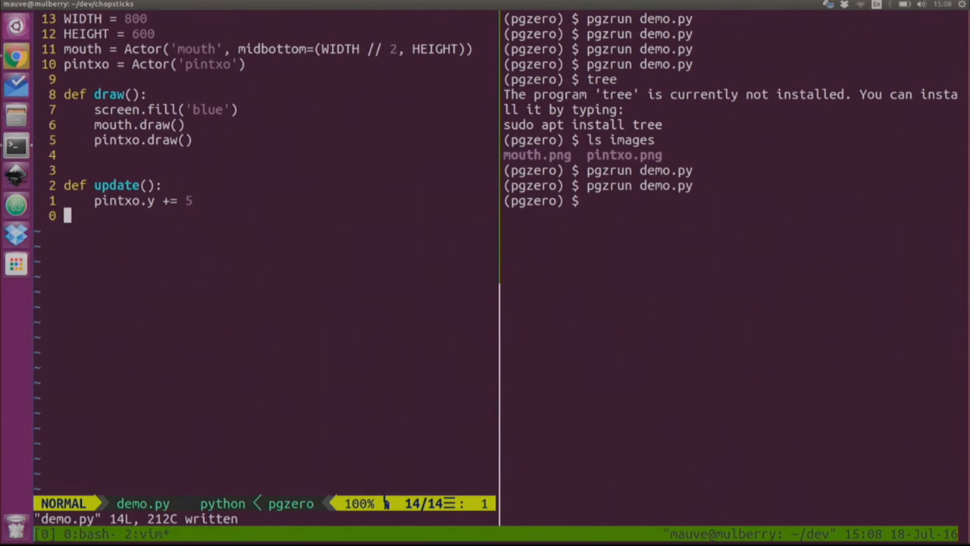
Add if keyboard.left: pintxo.x -= ... in update(), close the game window, start the next condition
text(if ke)
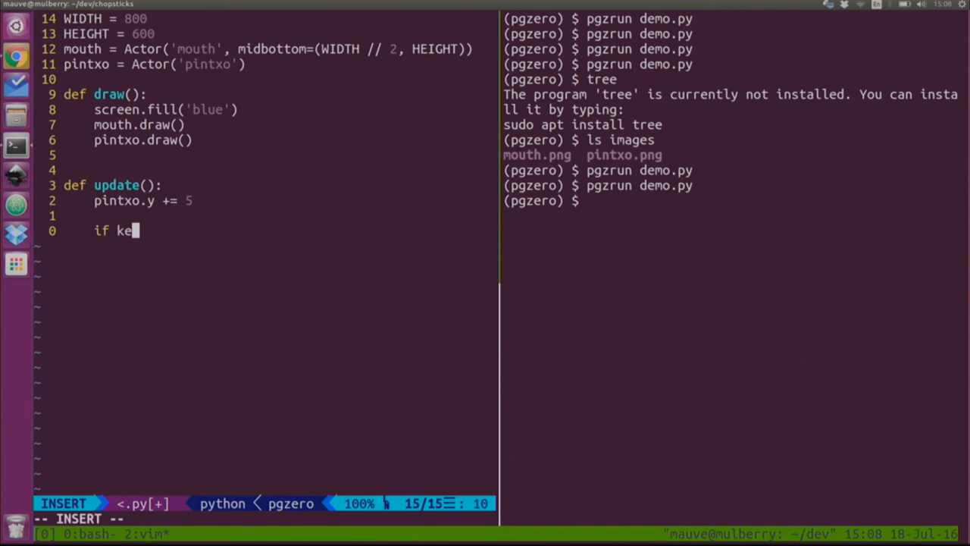
text(yboard.left:)
text(pintxo.)
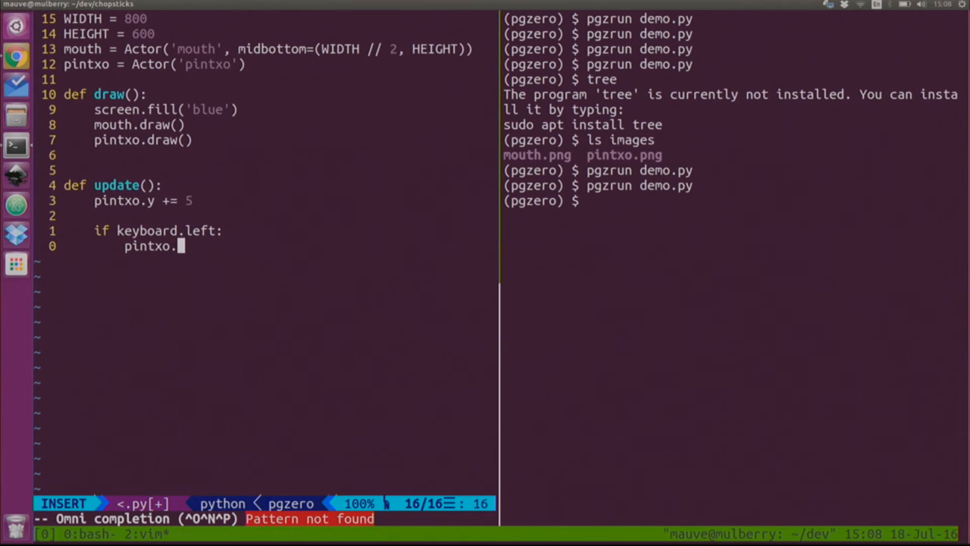
text(x -=)
click(732, 202)
text(pgzrun demo.py)
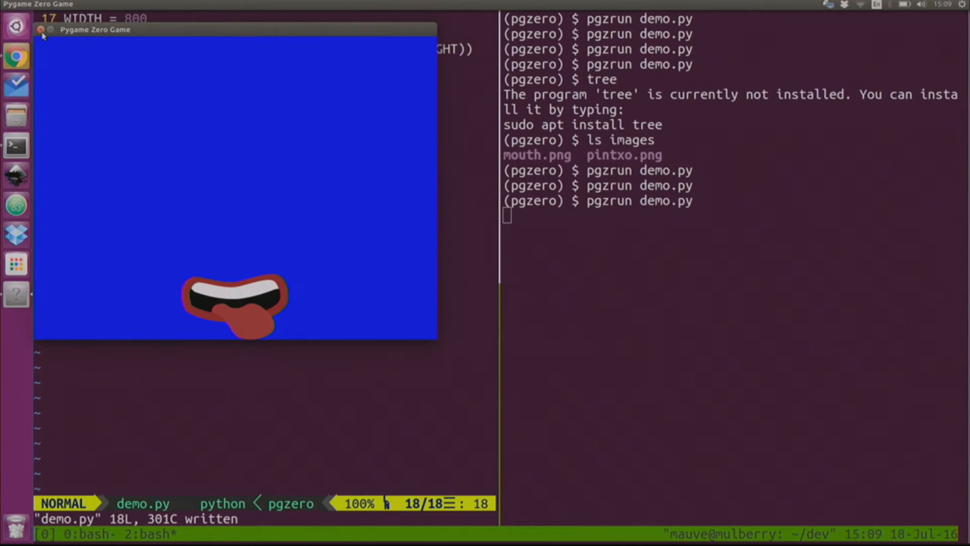
click(40, 30)
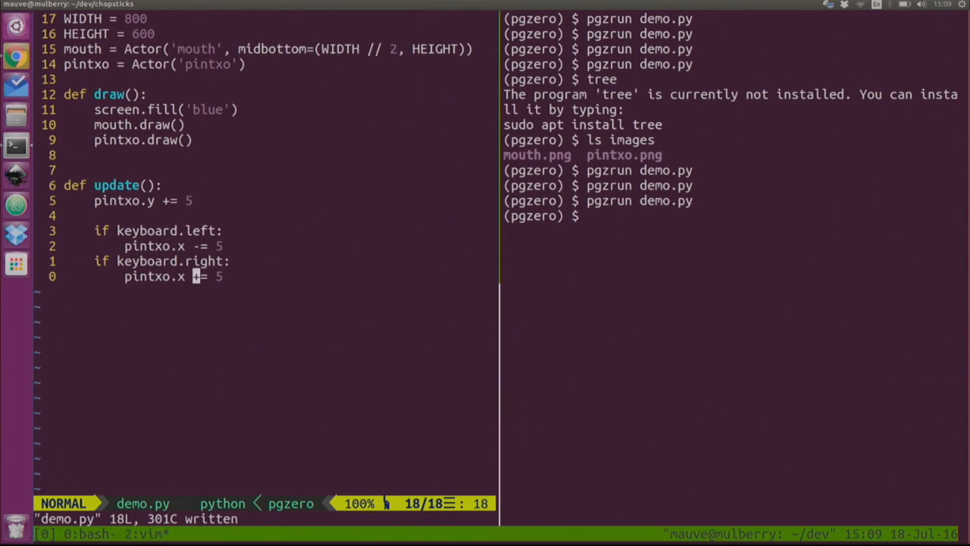
key(o)
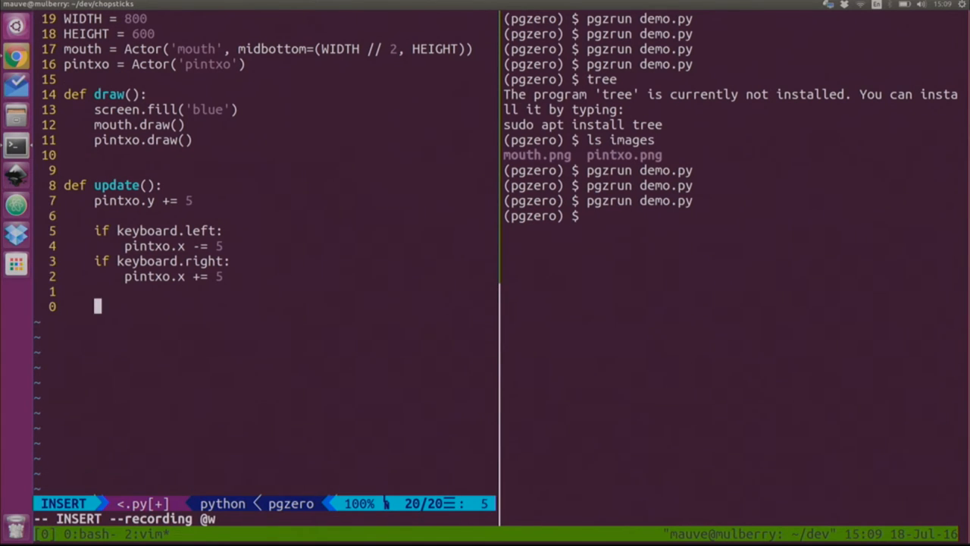
Add if pintxo.colliderect(mouth): print('You win') inside update()
text(if)
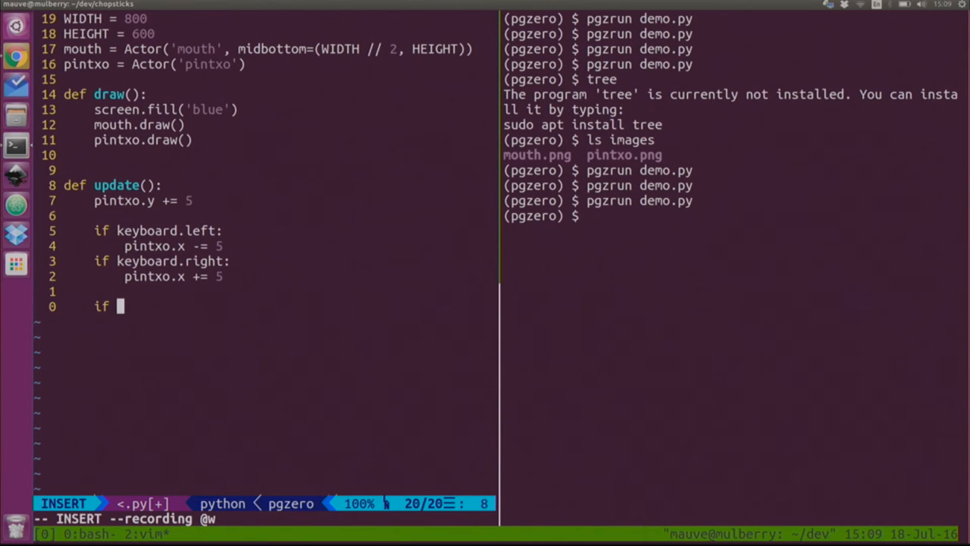
text(pintxo.colli)
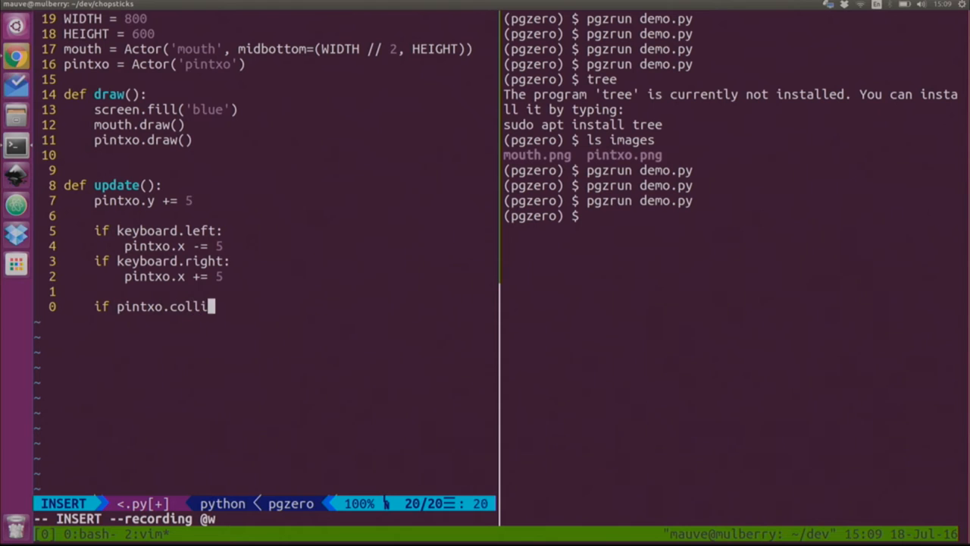
text(derect(m)
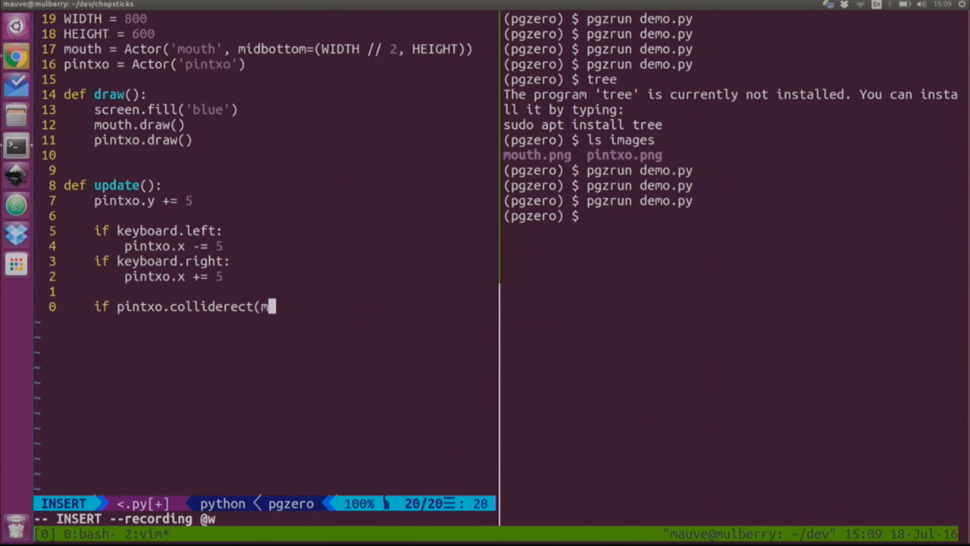
text(outh):)
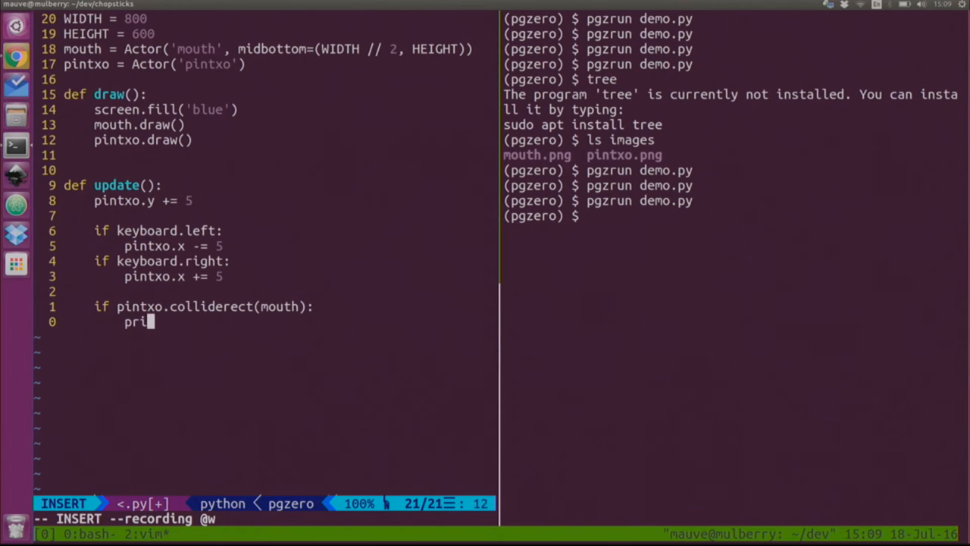
text(nt('You win')
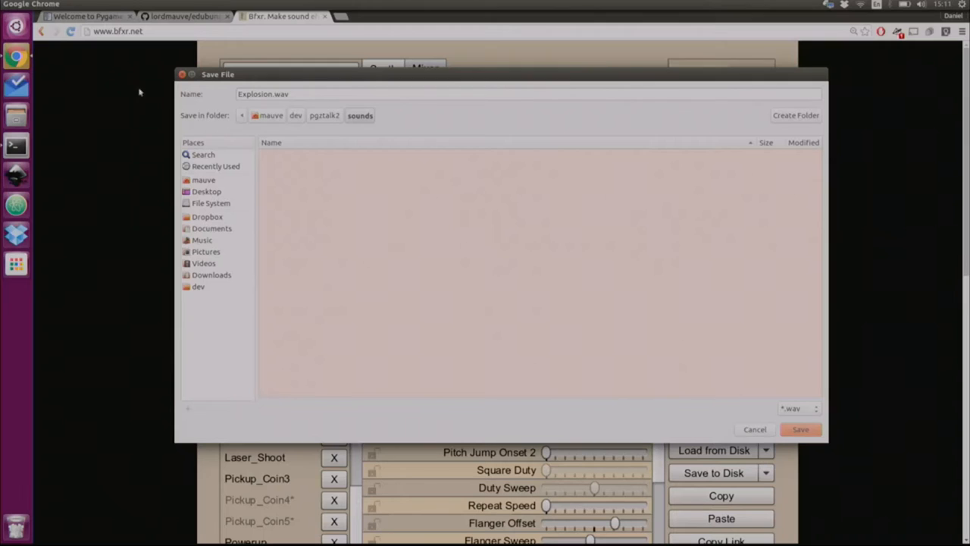
mouse_move(714, 450)
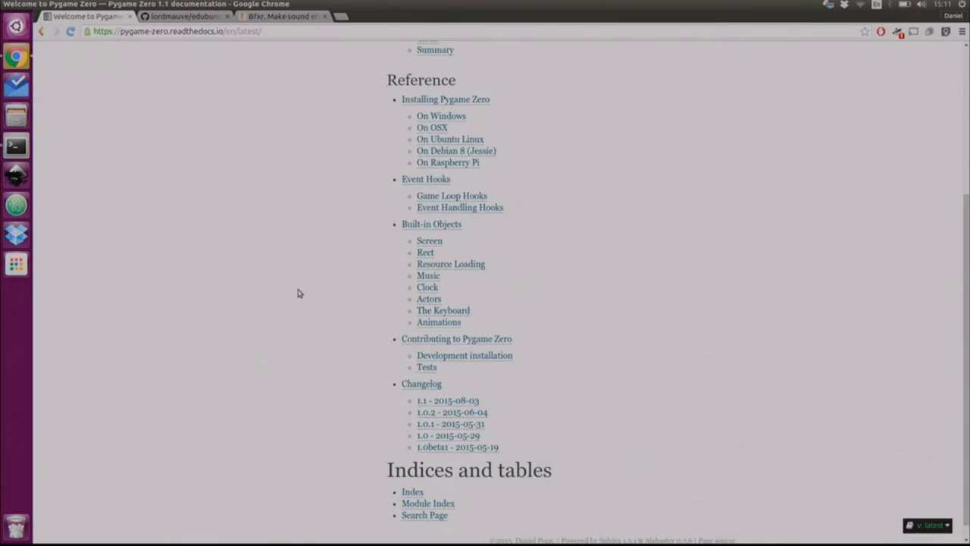
Scroll the Pygame Zero contents and follow a reference link
scroll(up, 3)
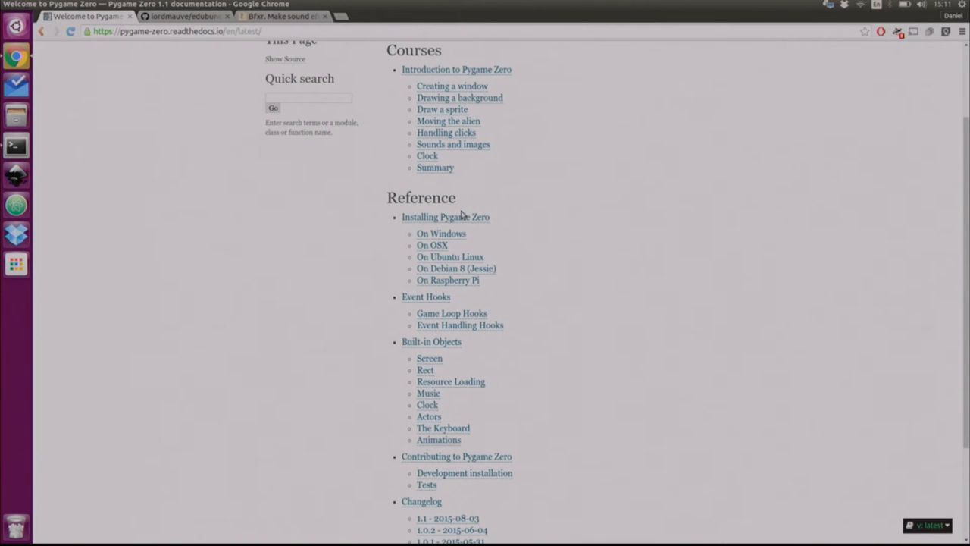
click(445, 217)
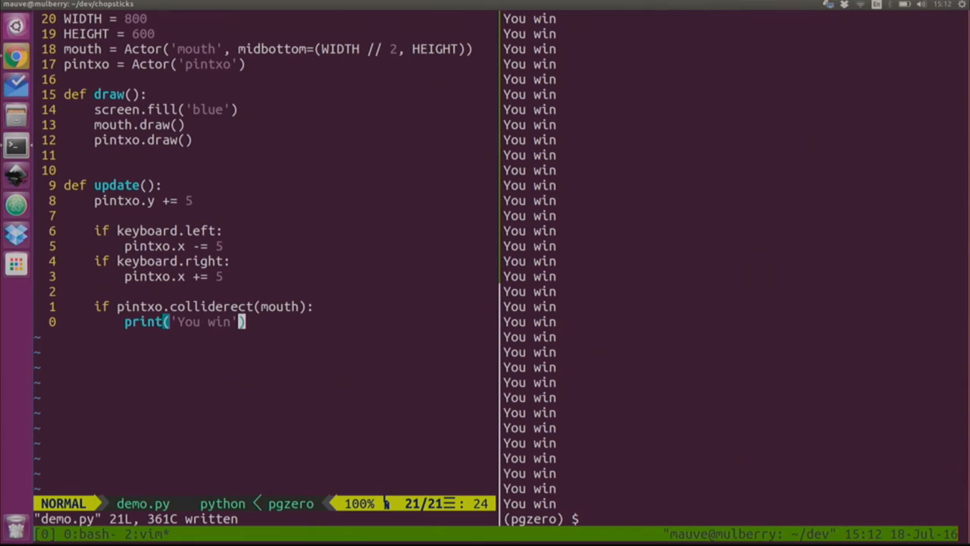
Start a new line beneath the 'You win' print for the mouse handler
key(o)
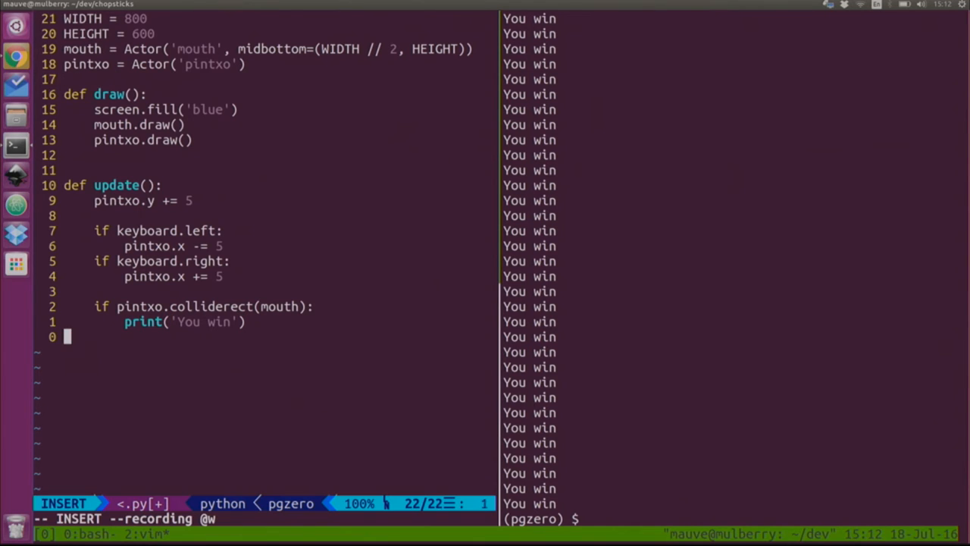
Write def on_mouse_down(): print('Clicked'), test clicks in the running game, begin adding button
text(def on_))
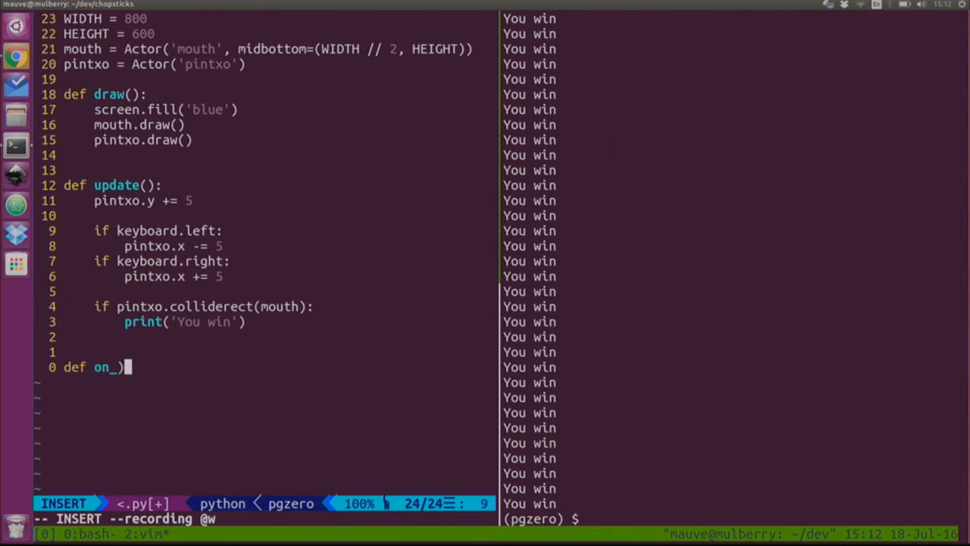
text(mo)
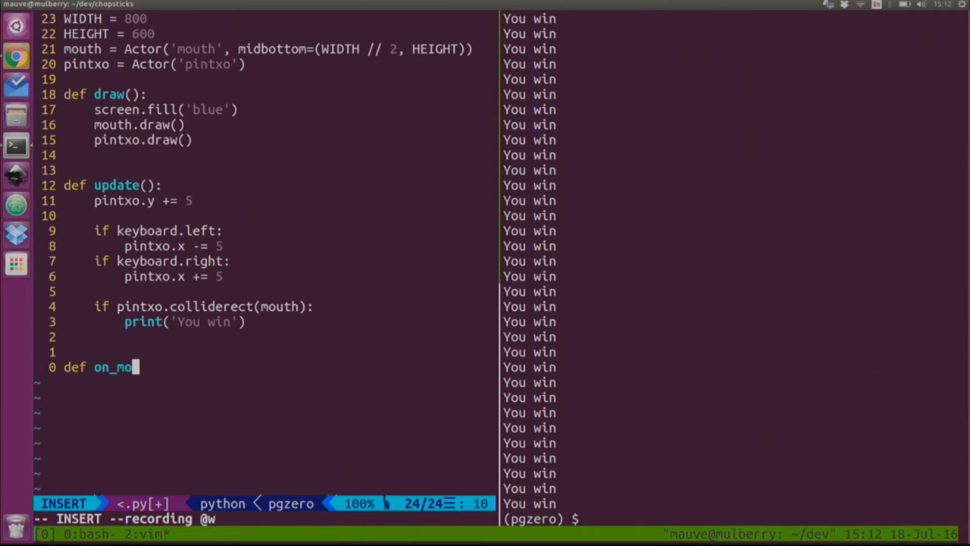
text(use_down():)
text(print)
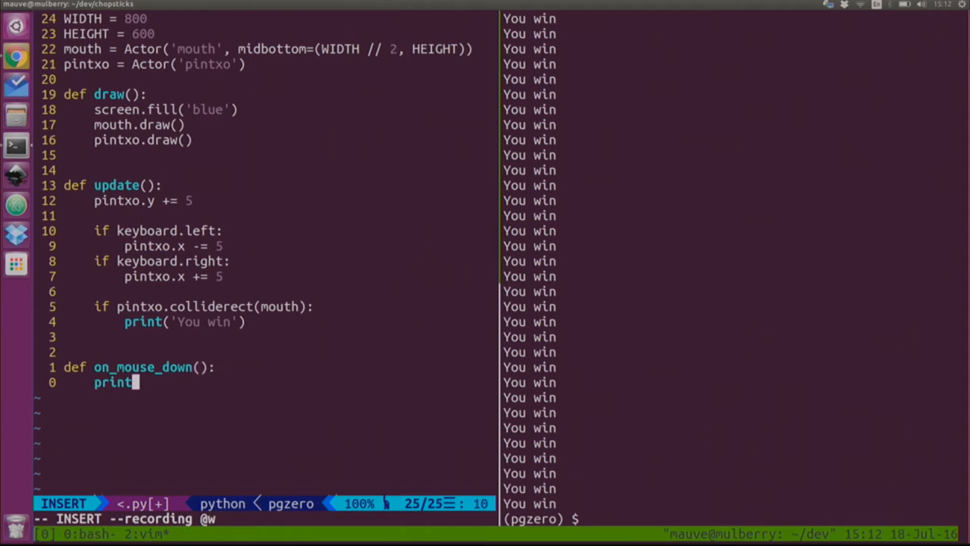
text(('Clicked'))
click(735, 518)
text(pgzrun demo.py)
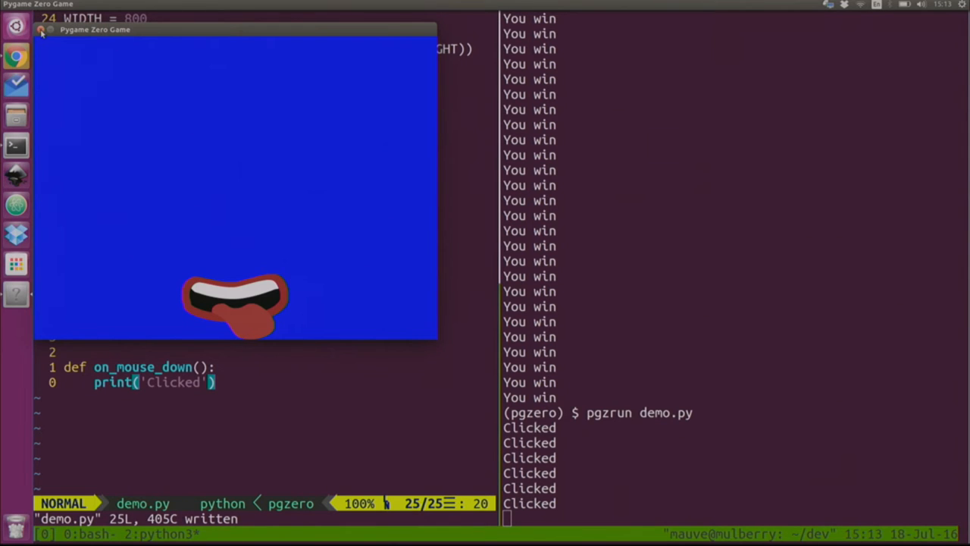
click(43, 30)
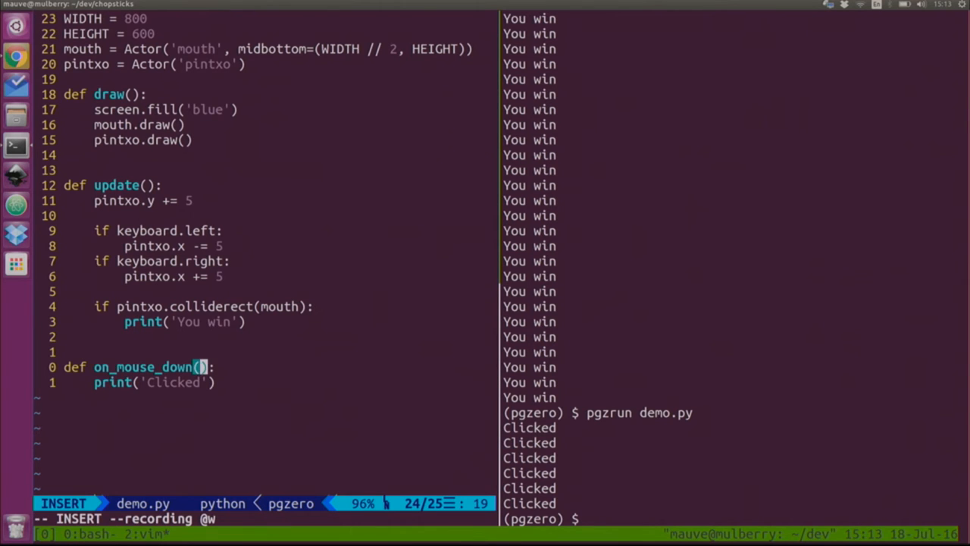
text(button)
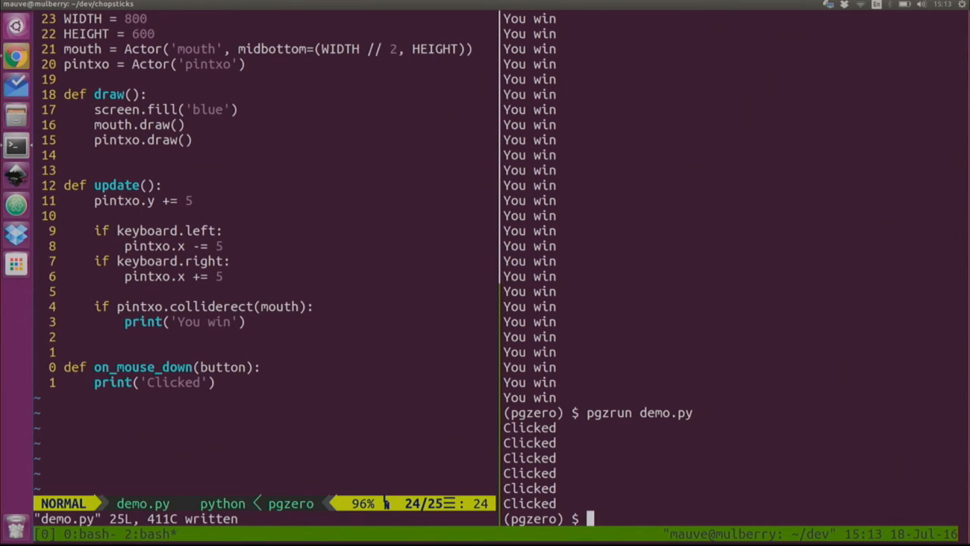
Save the handler with its button parameter and rerun the game so clicks report mouse.LEFT
key(Return)
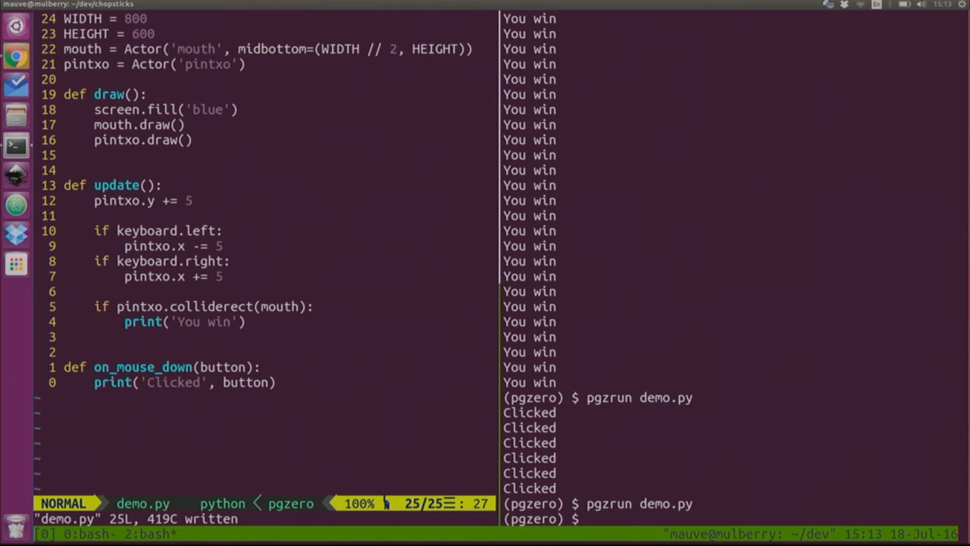
key(Return)
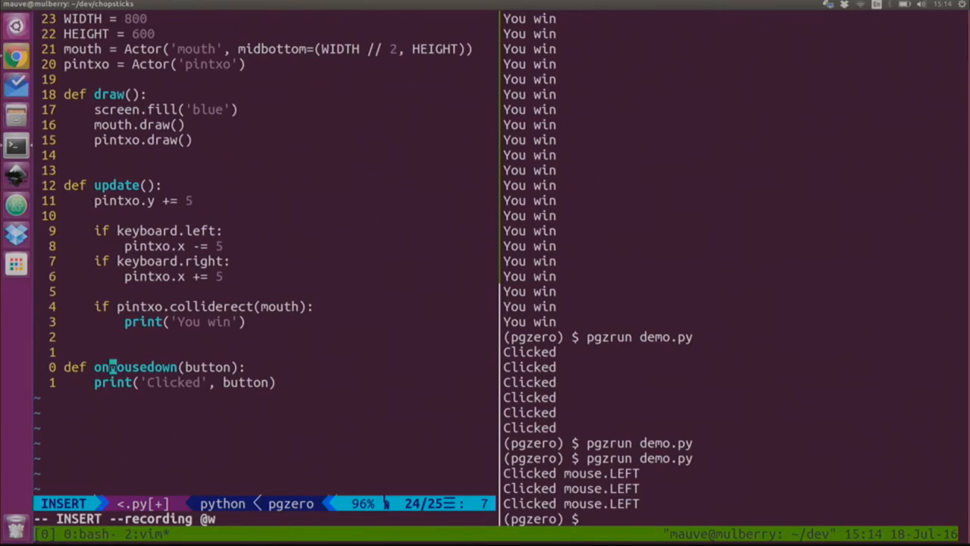
Save demo.py with the handler renamed to onmousedown(button)
key(Escape)
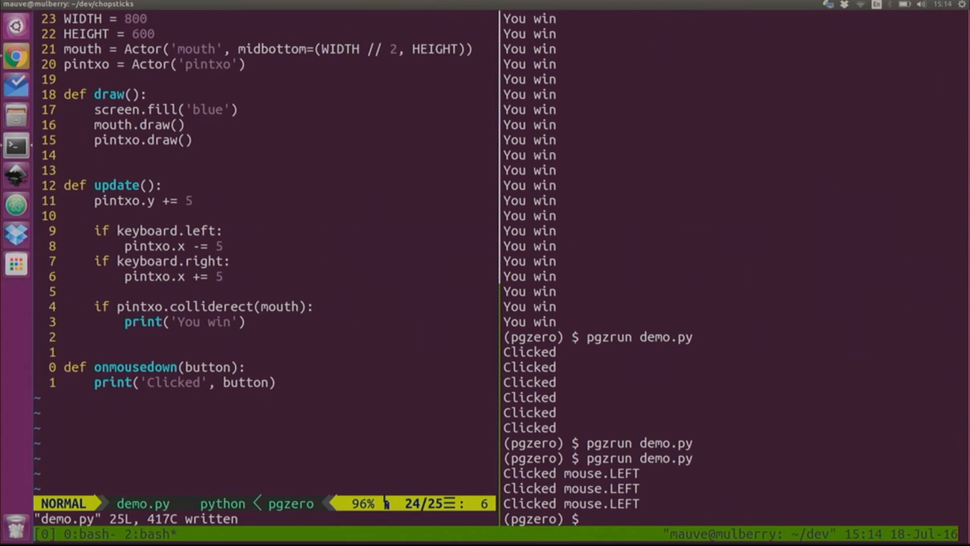
key(Return)
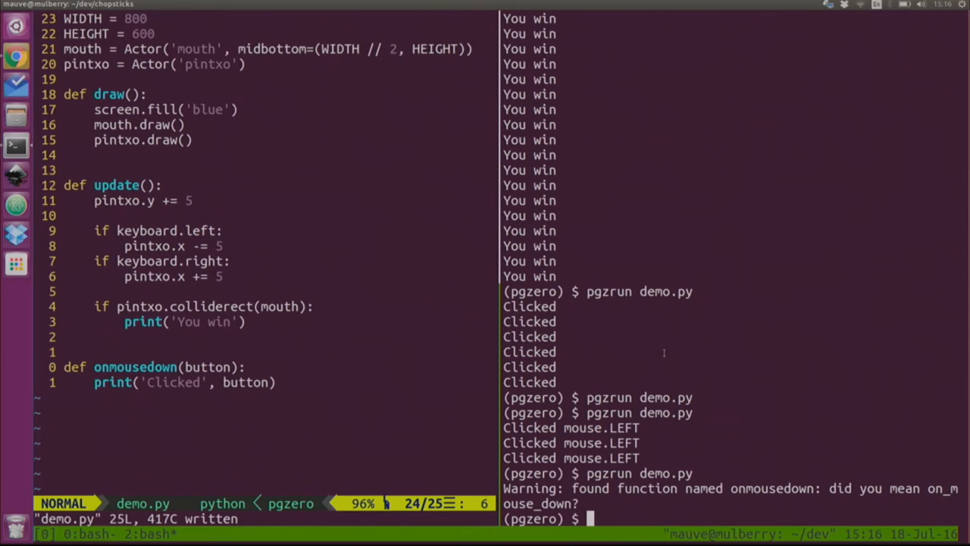
Run mv images/pintxo.png images/Pintxo.png in the terminal pane
text(i)
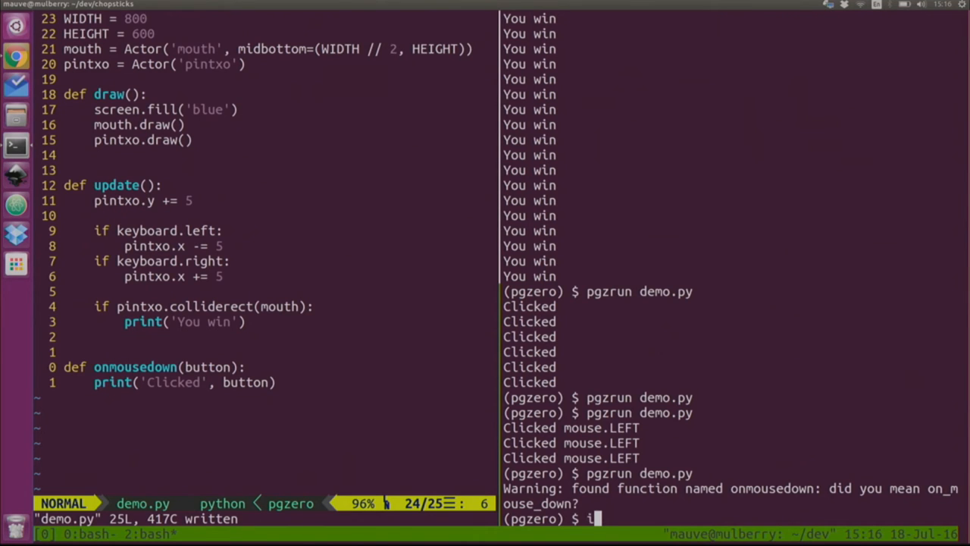
text(mv images/pintxo.png images/)
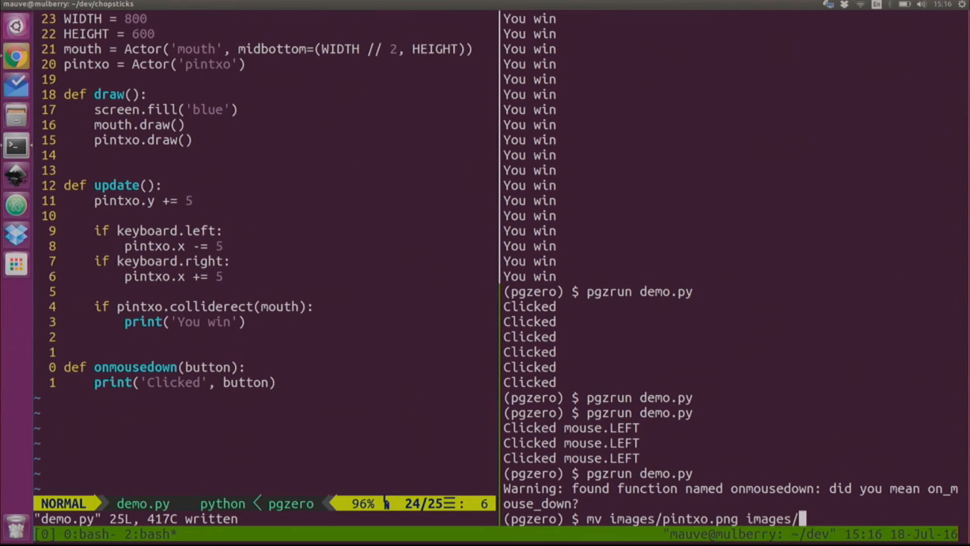
text(Pintxo.png)
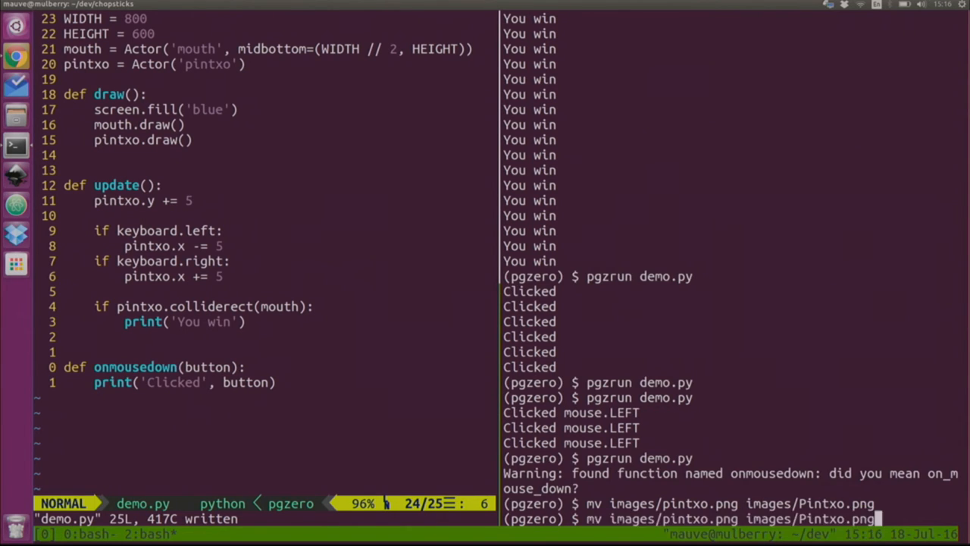
key(Return)
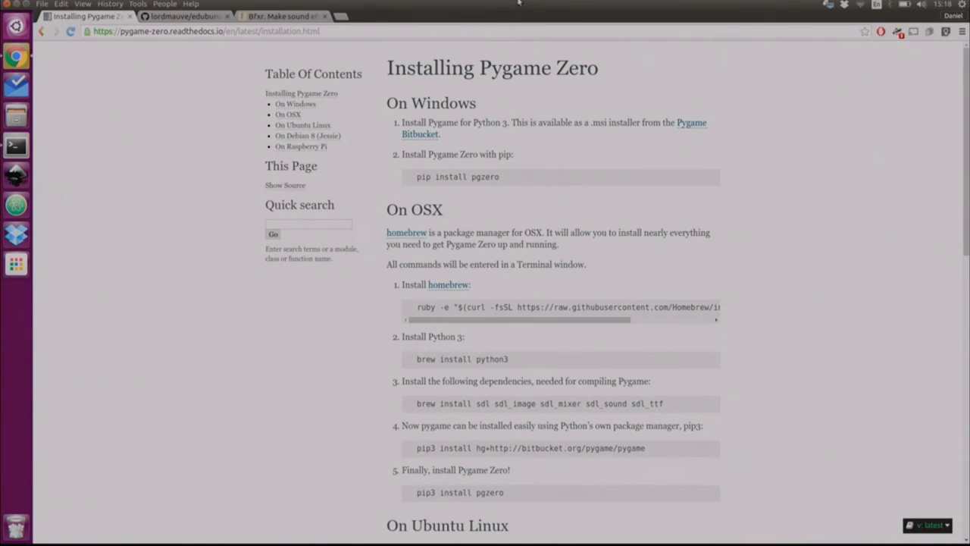
mouse_move(182, 15)
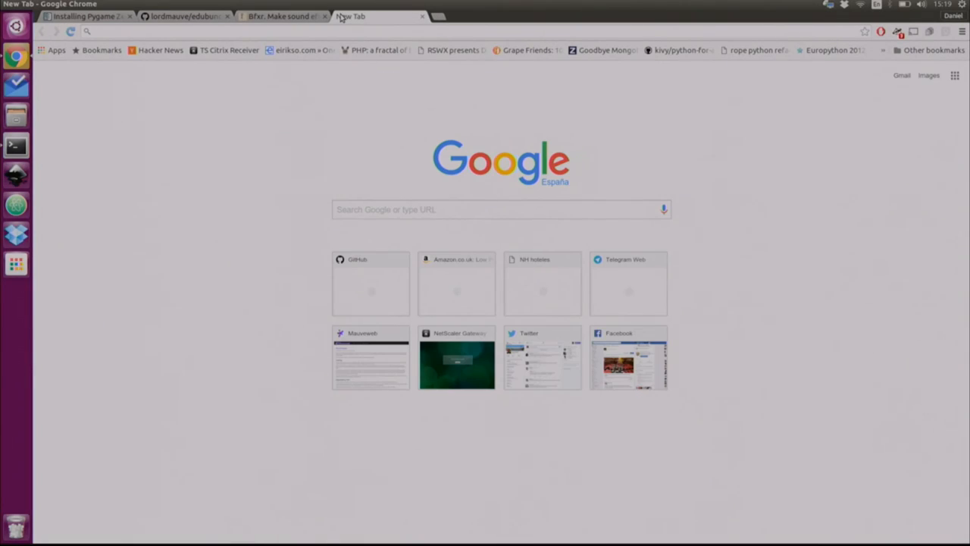
Search 'network zero' and go to the NetworkZero GitHub project
text(network zero)
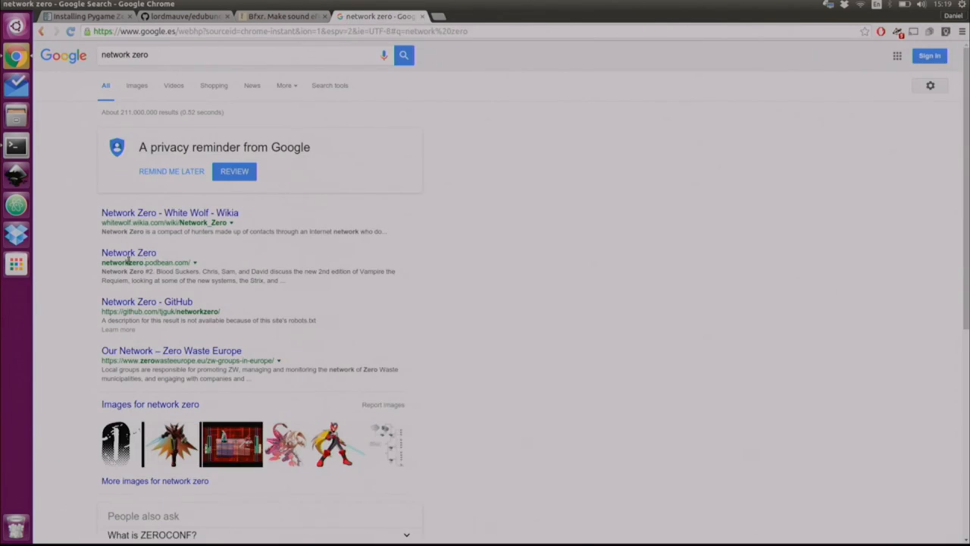
mouse_move(145, 300)
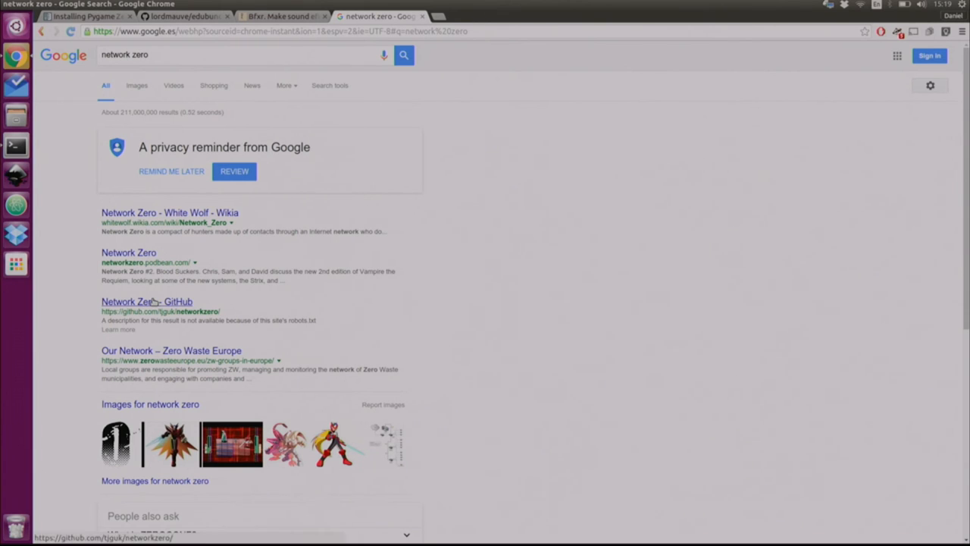
click(146, 301)
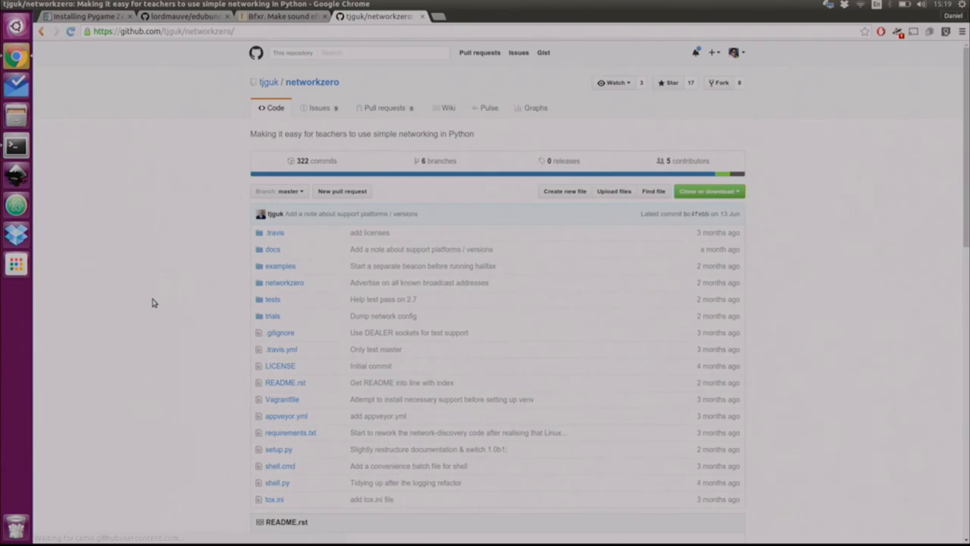
Follow the README's Docs link to the NetworkZero readthedocs site
scroll(down, 3)
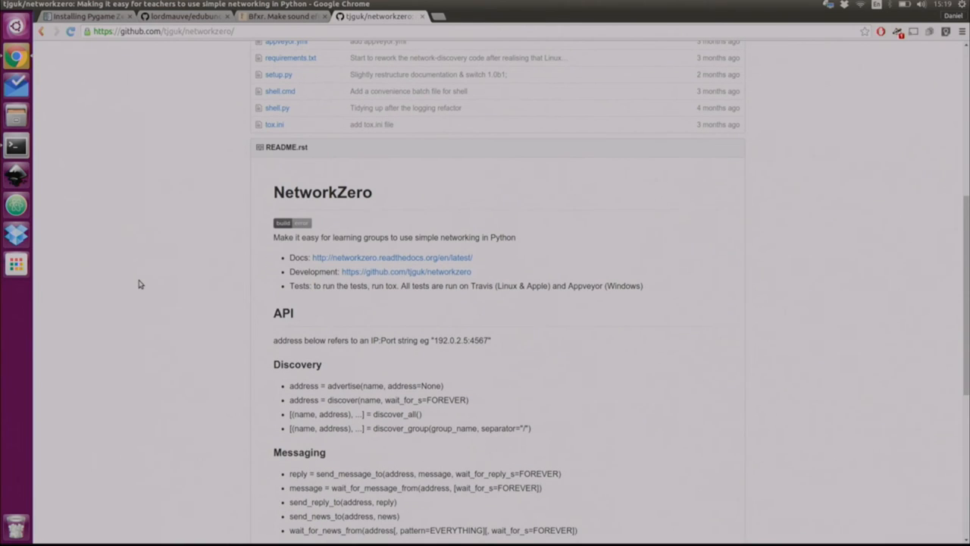
click(391, 258)
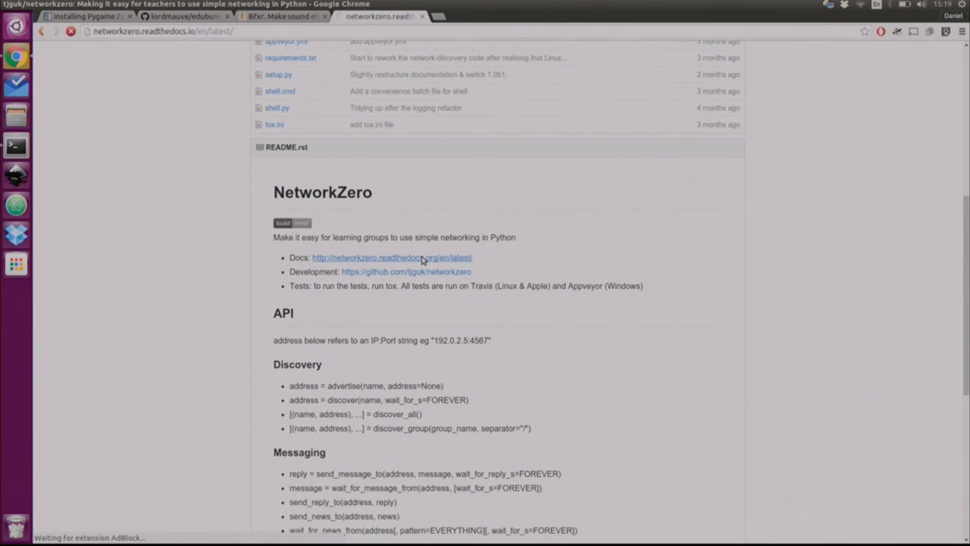
click(391, 258)
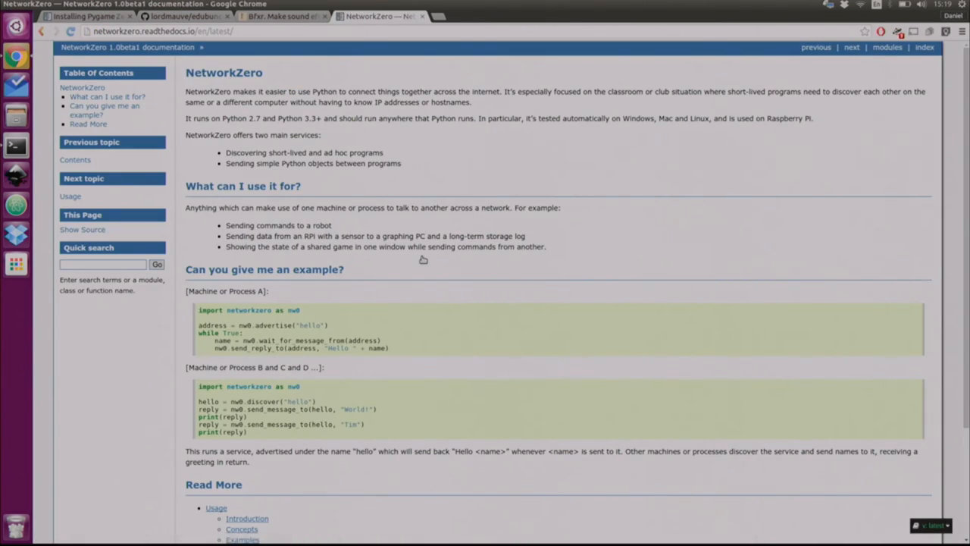